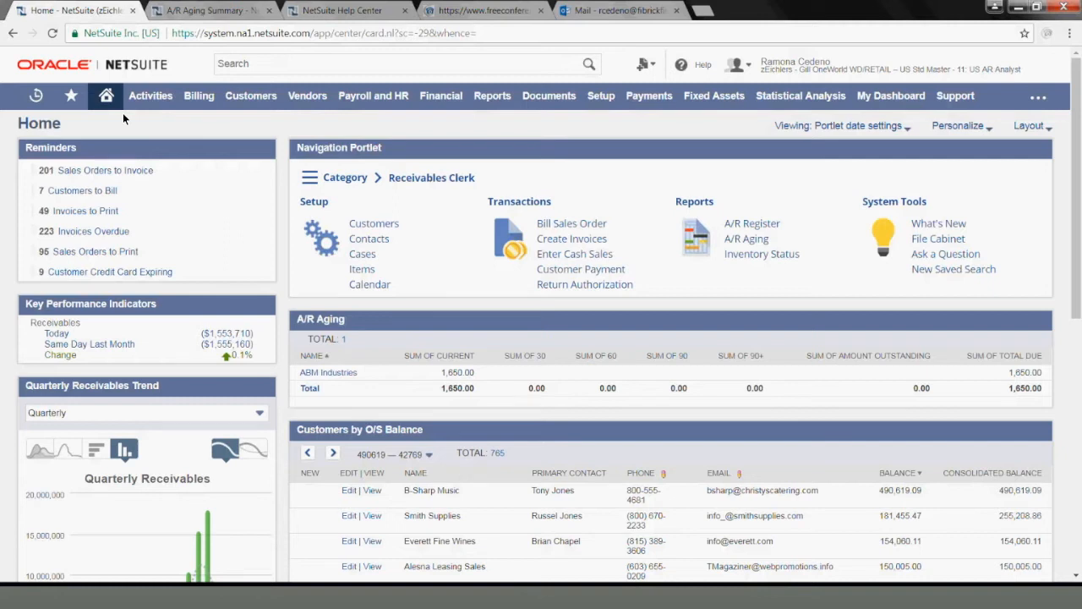
mouse_move(313, 71)
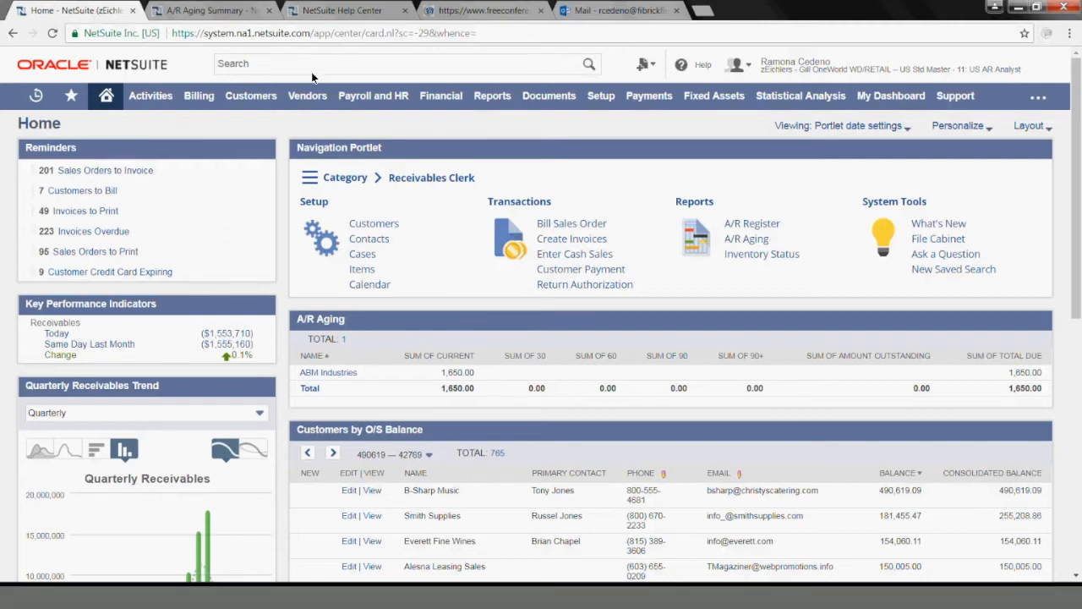
Reach the A/R Aging report from the Reports > Customer/Receivables menu.
left_click(492, 95)
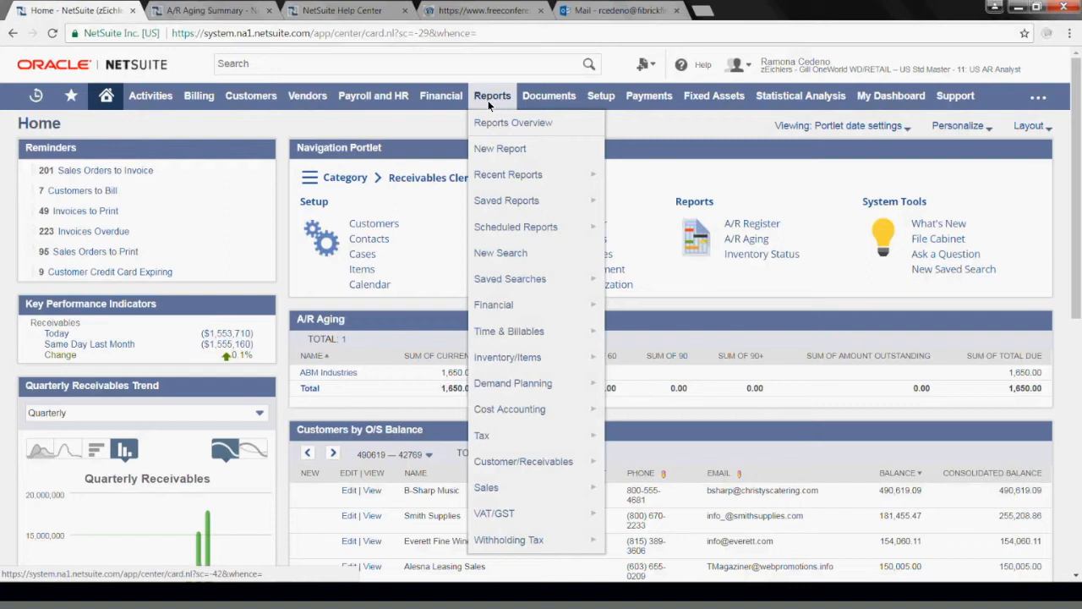
mouse_move(525, 460)
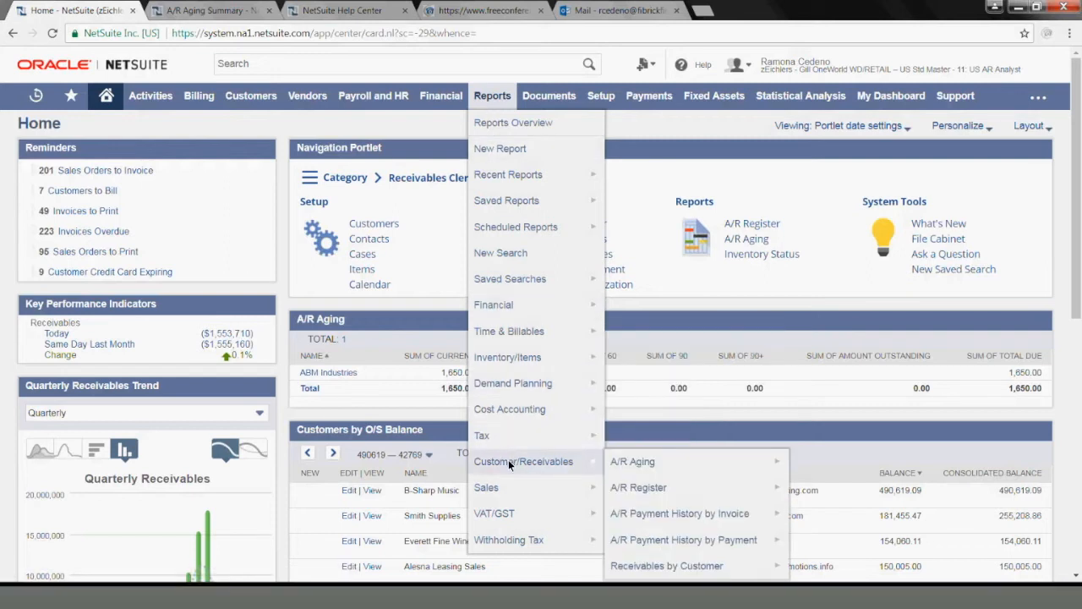
mouse_move(528, 465)
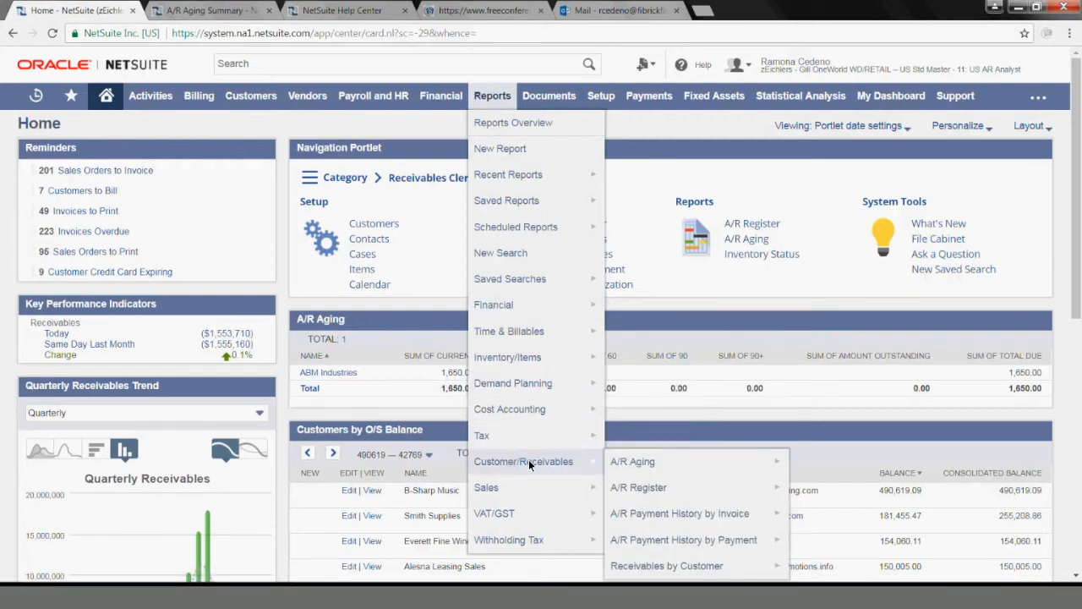
left_click(632, 460)
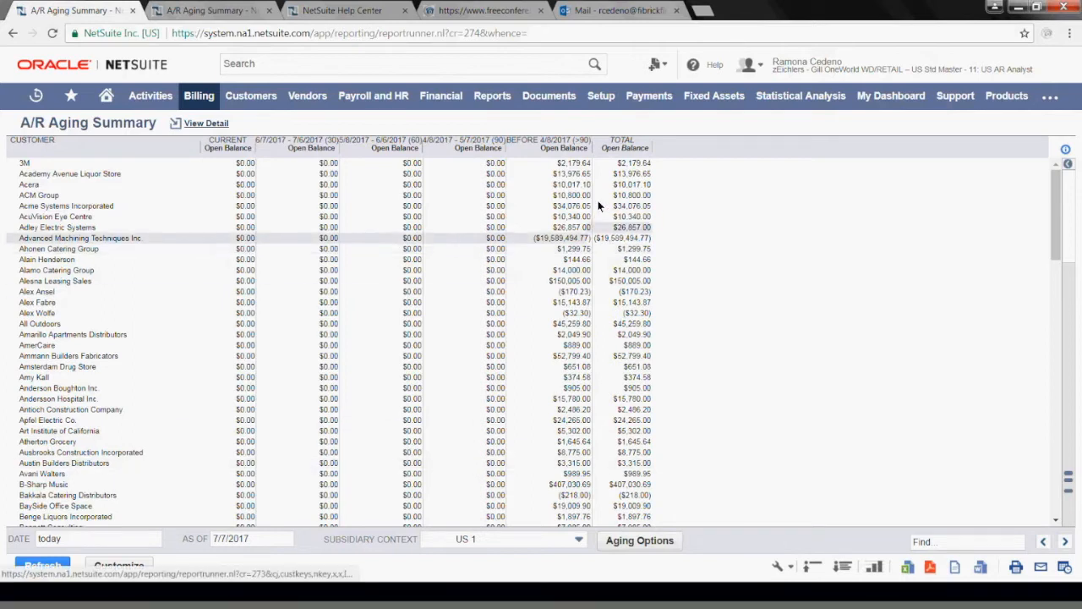
mouse_move(584, 166)
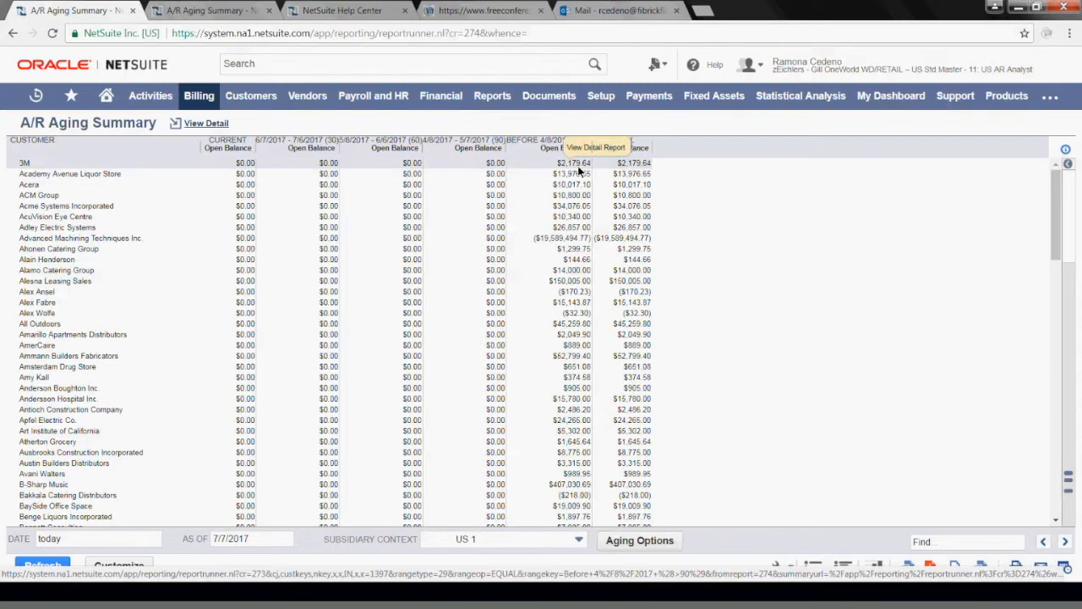
mouse_move(579, 172)
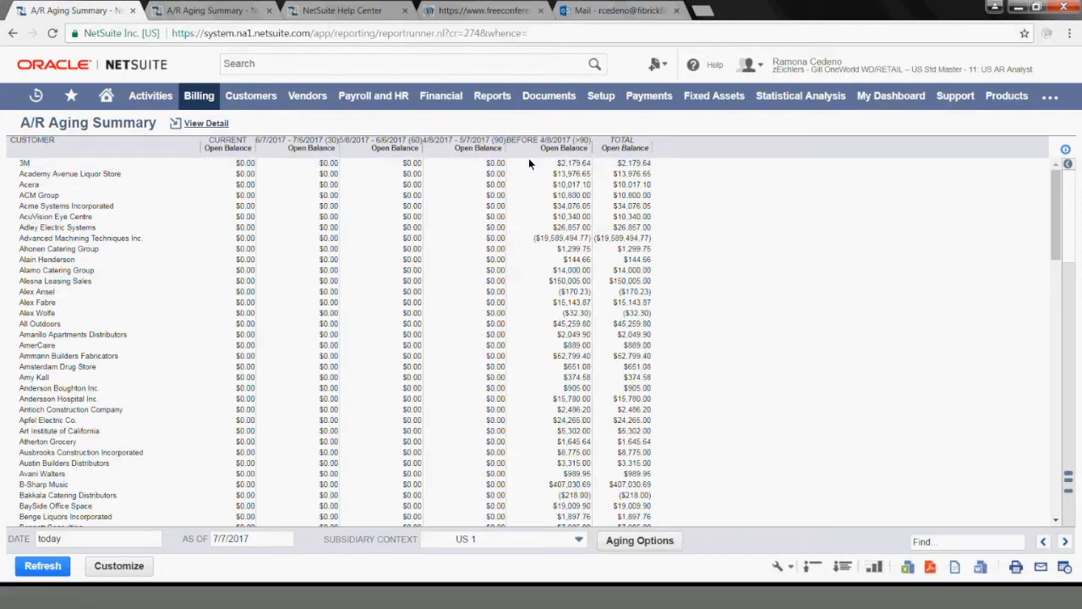
mouse_move(440, 95)
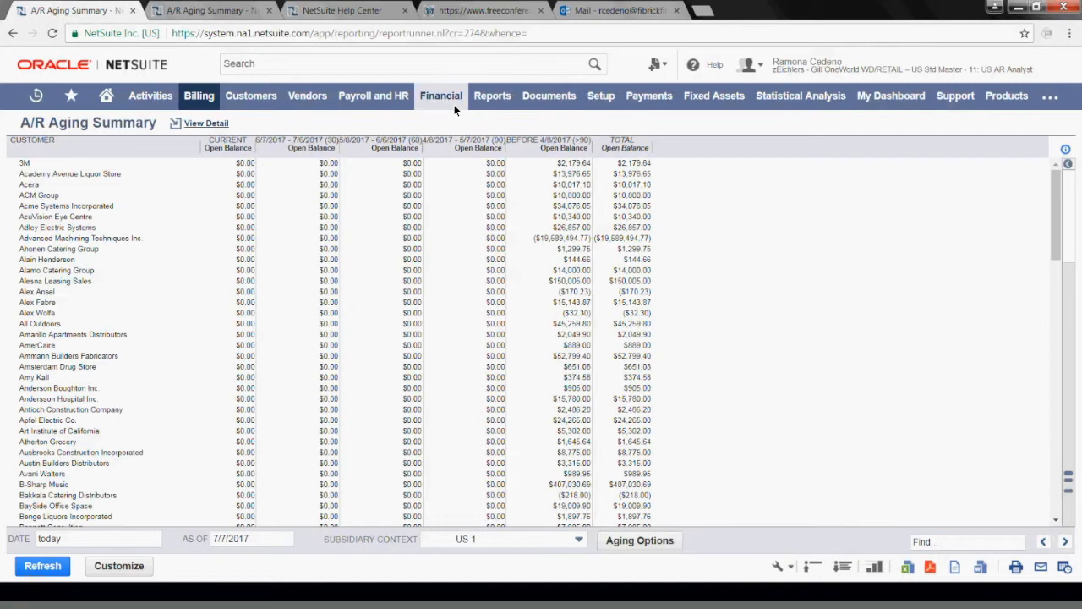
Expand the Financial menu to find Make Journal Entries.
left_click(440, 94)
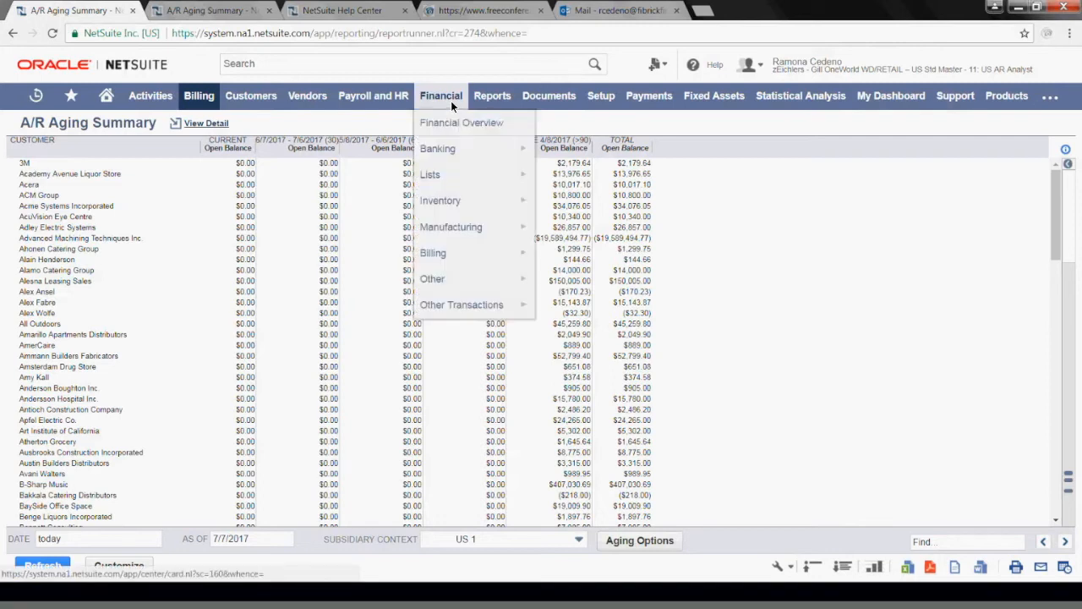
mouse_move(433, 252)
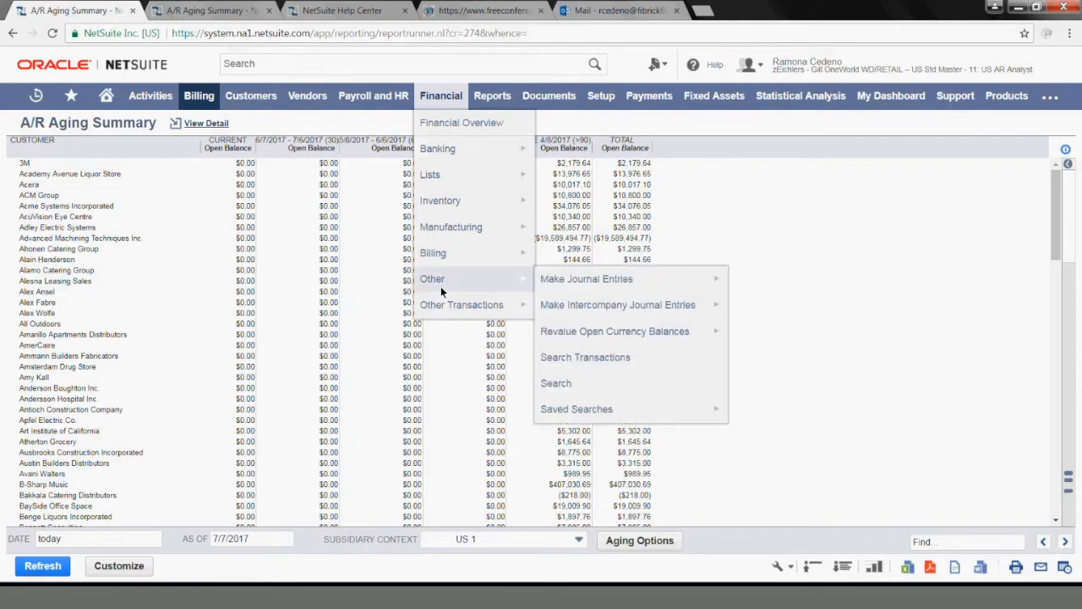
mouse_move(585, 277)
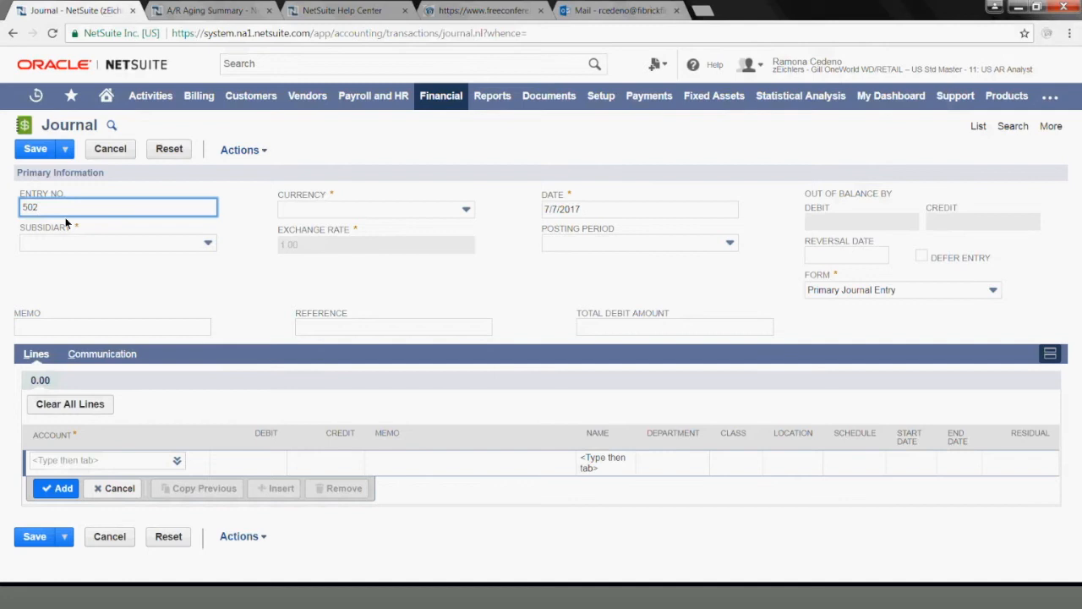
Assign subsidiary US 1 and memo 'Customer refuses to pay', then move to the first account line.
left_click(115, 244)
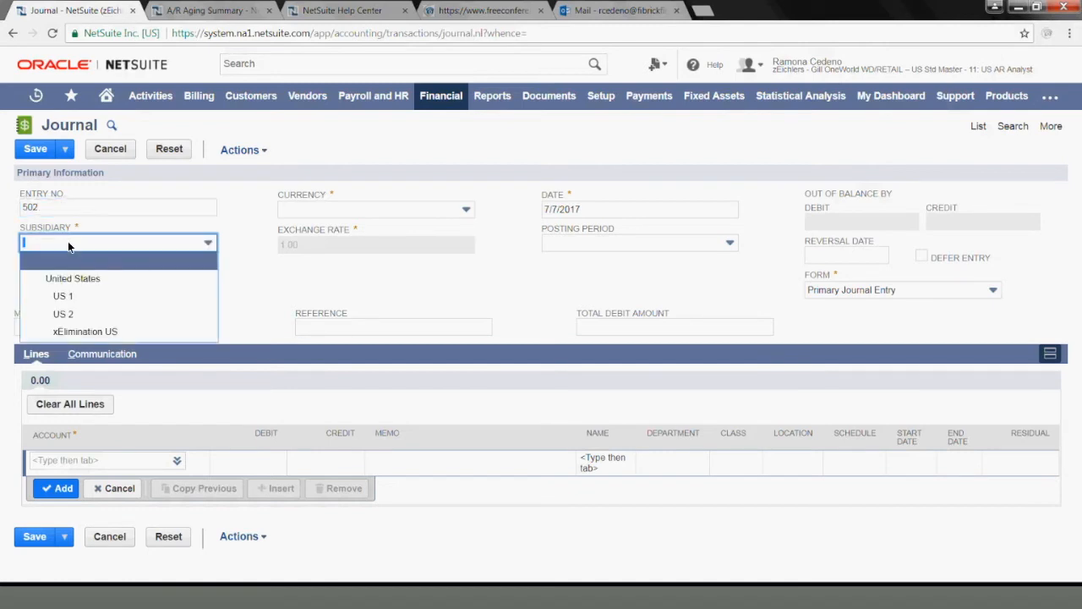
left_click(63, 296)
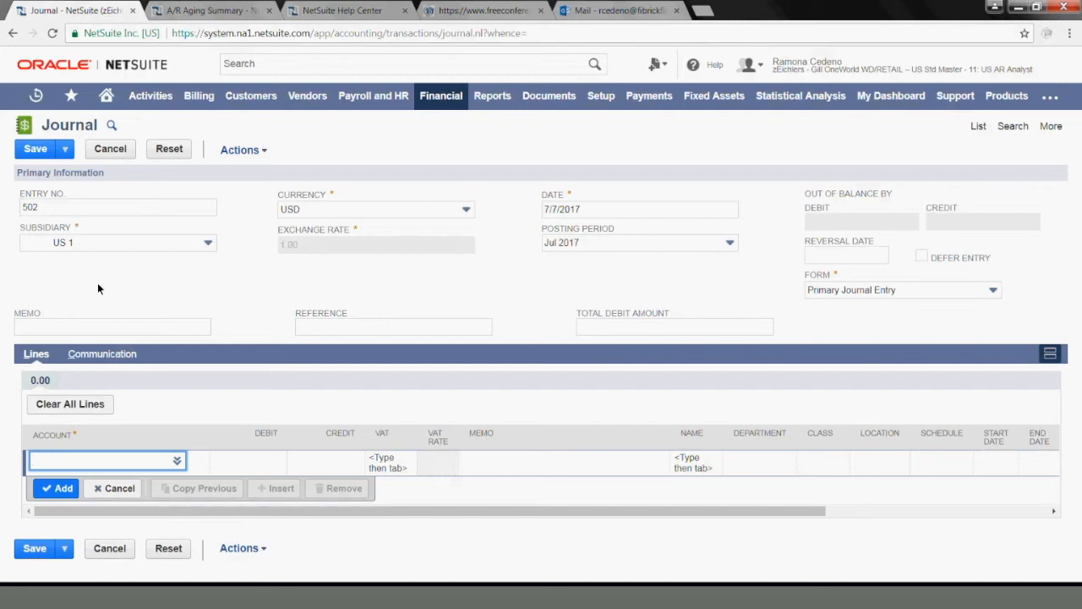
mouse_move(429, 250)
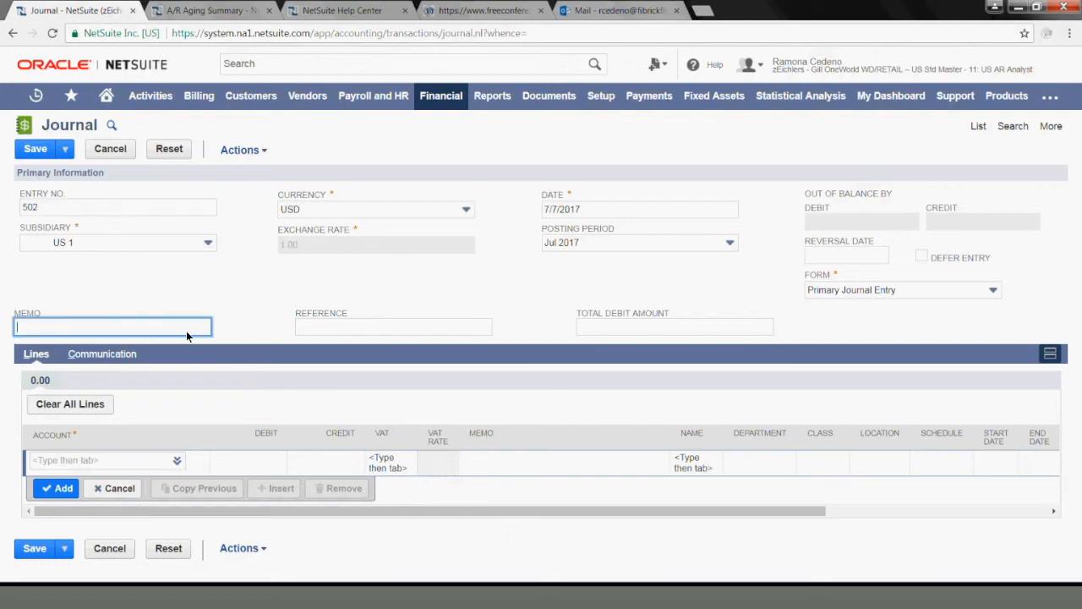
type("Customer refuses to pay")
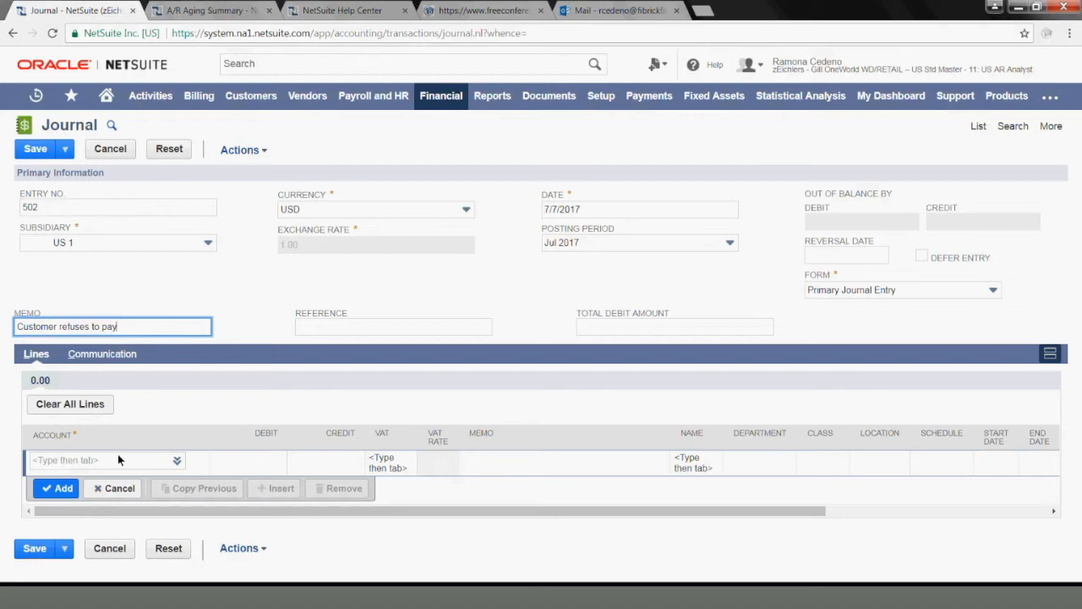
left_click(101, 460)
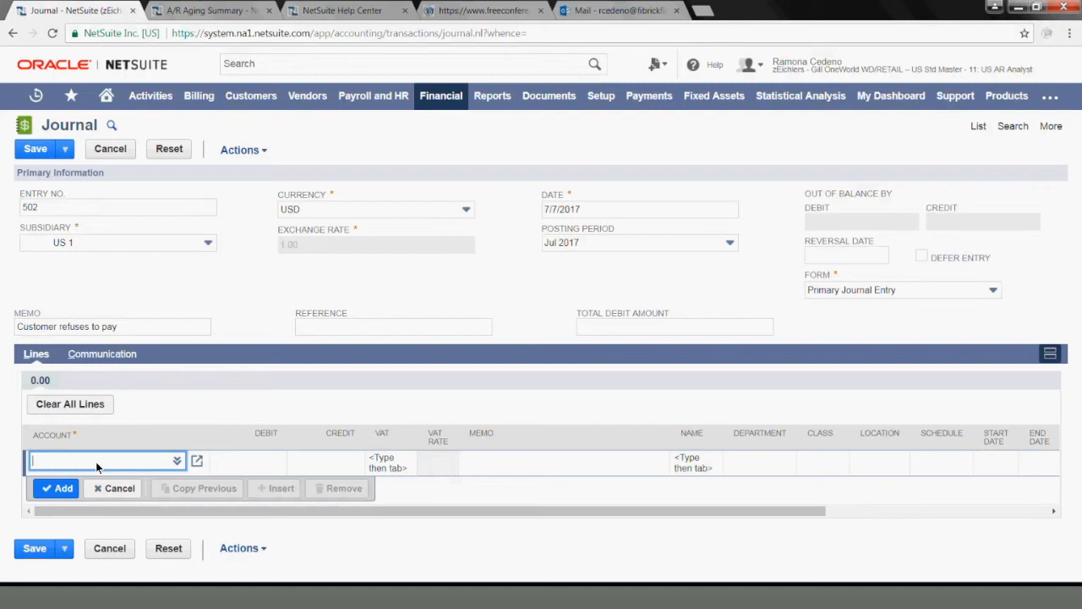
Enter line 1: account 1100 Accounts Receivable, 2,179.64, name 3M.
type("1100")
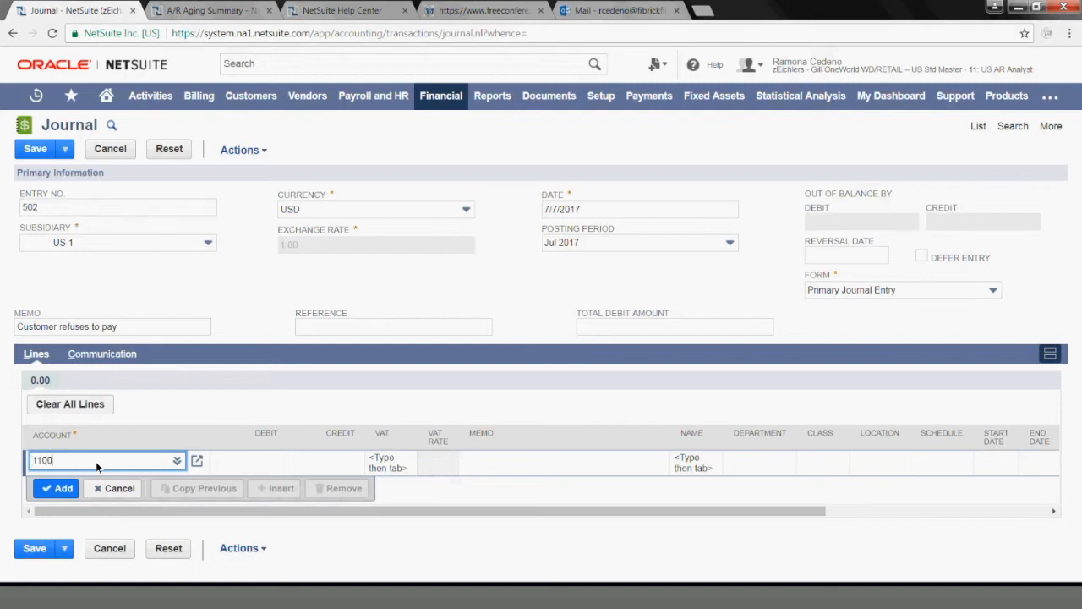
type("1100")
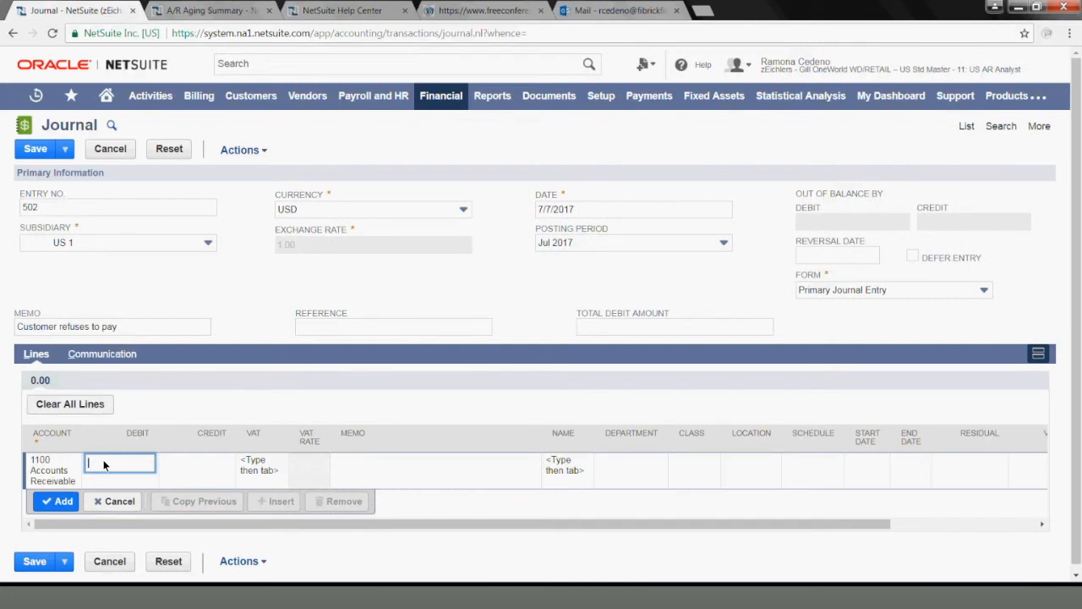
type("2174")
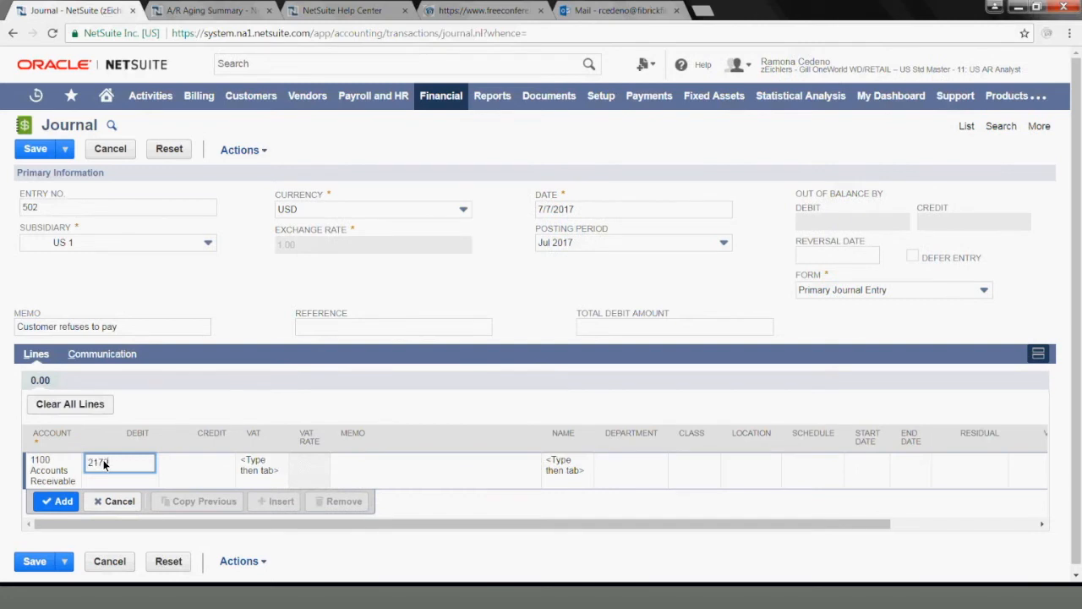
type(".64")
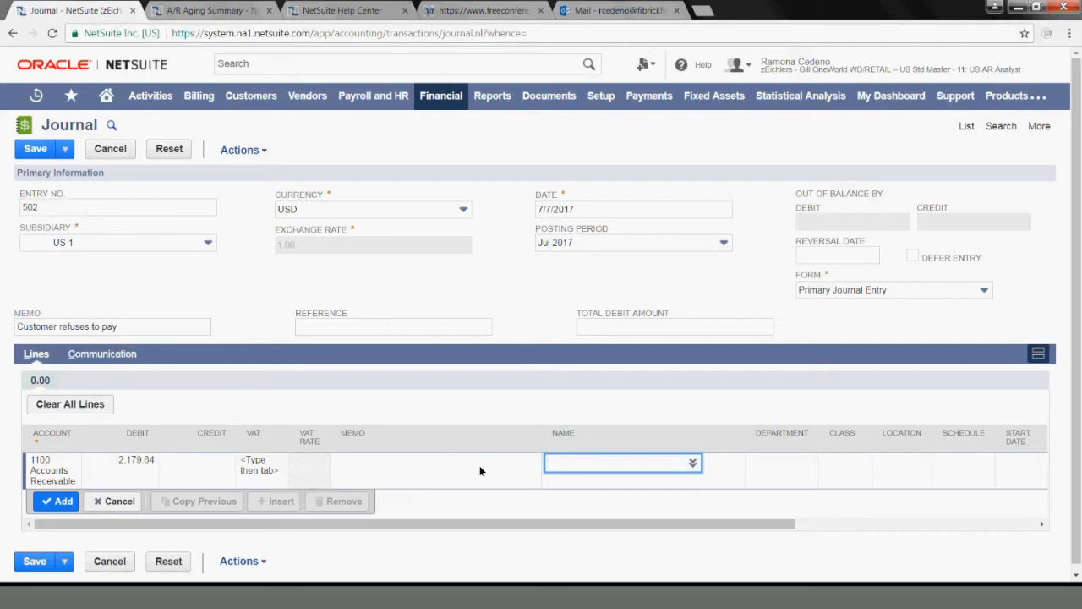
type("3m")
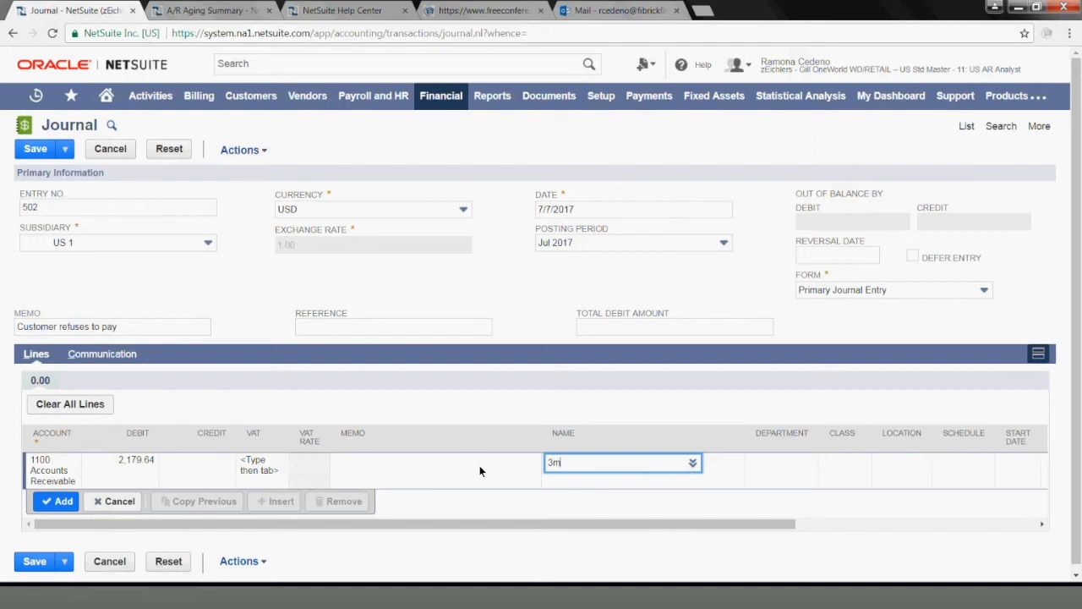
type("M")
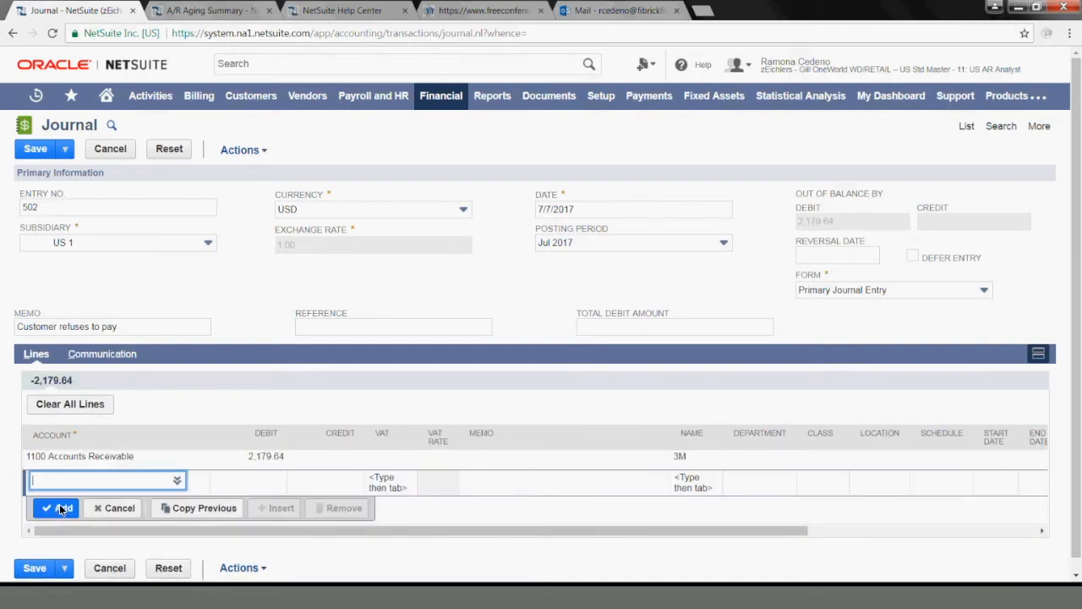
Add a second line debiting 6030 Bad Debt Expense 2,179.64 to balance the entry.
type("bad")
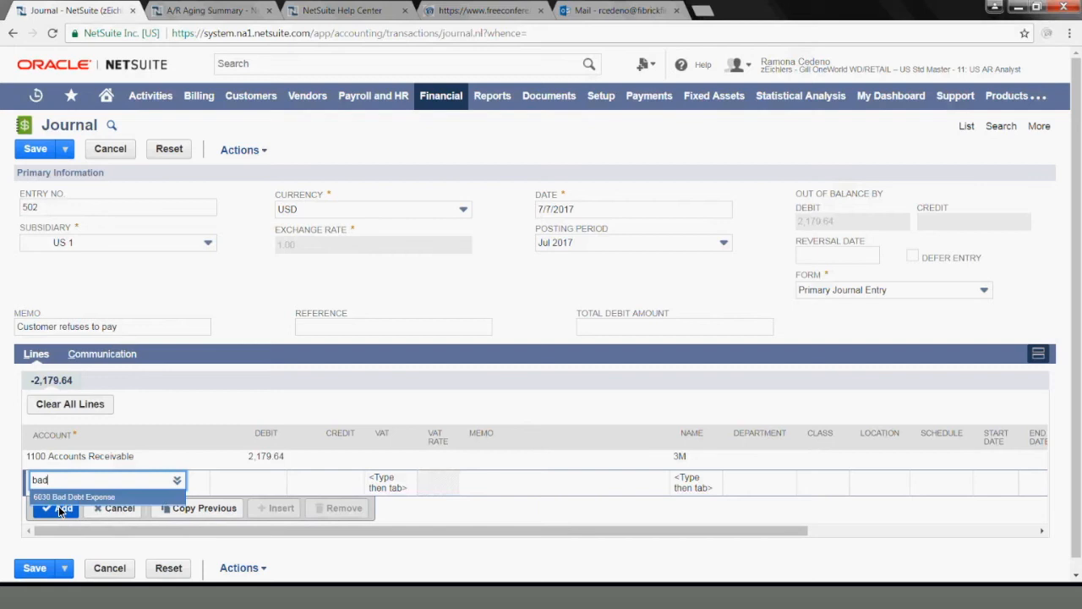
left_click(74, 497)
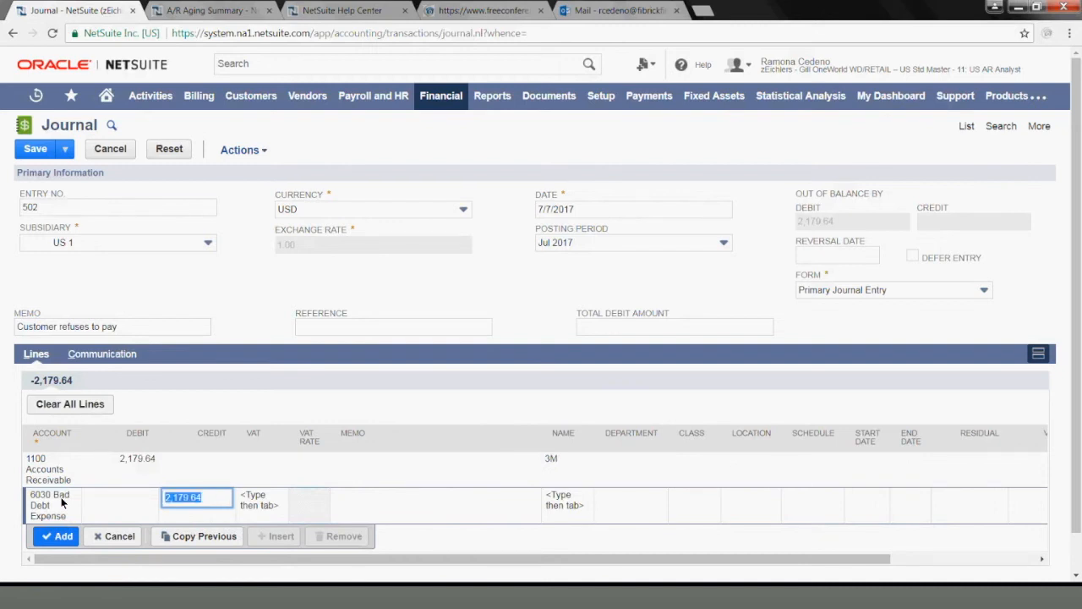
left_click(119, 497)
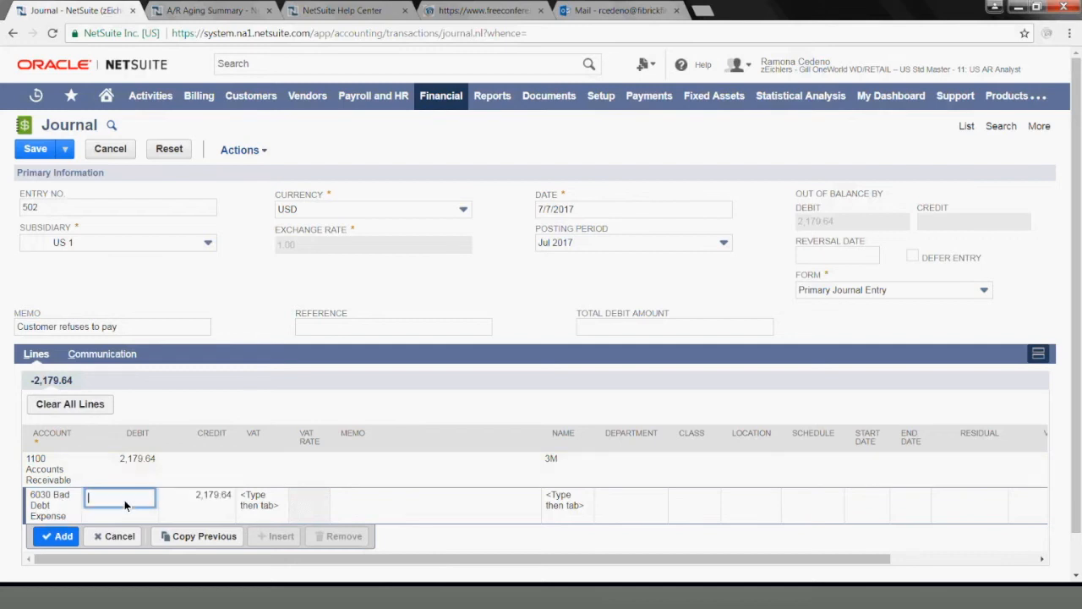
type("2,179.64")
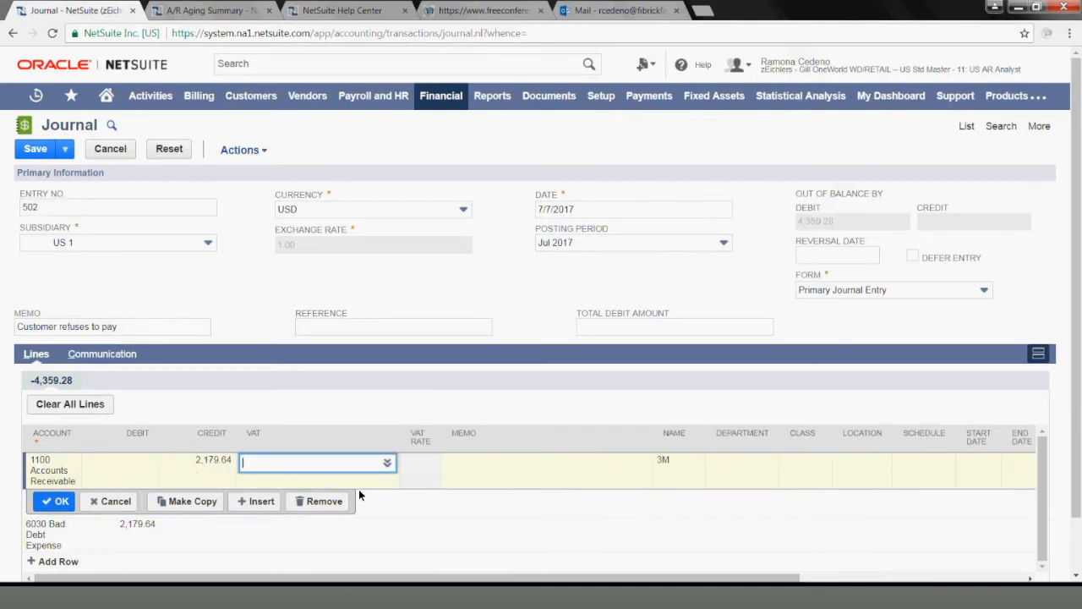
mouse_move(629, 477)
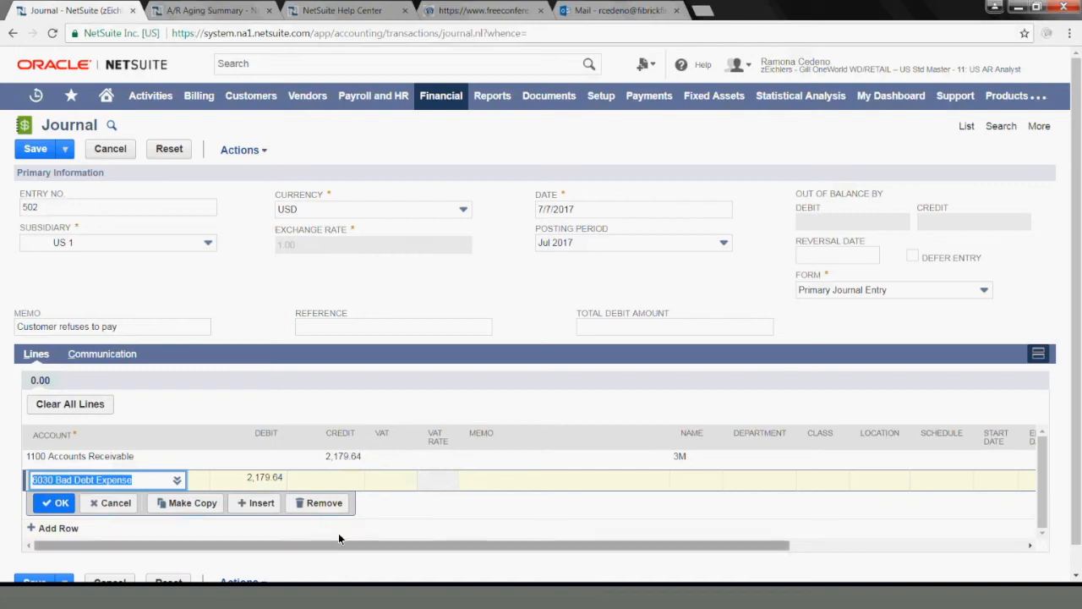
mouse_move(707, 487)
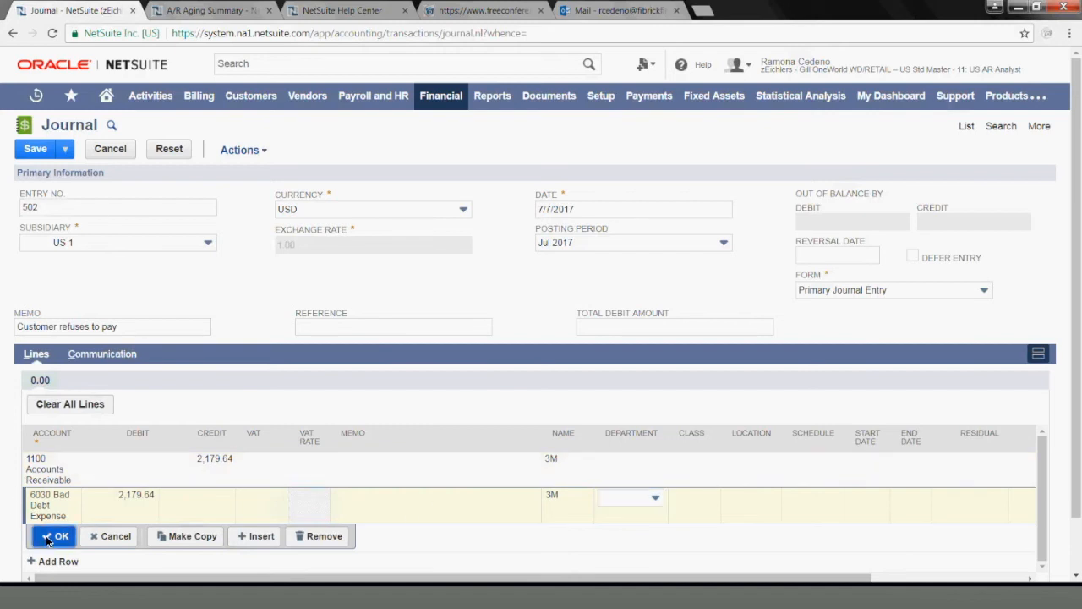
left_click(58, 535)
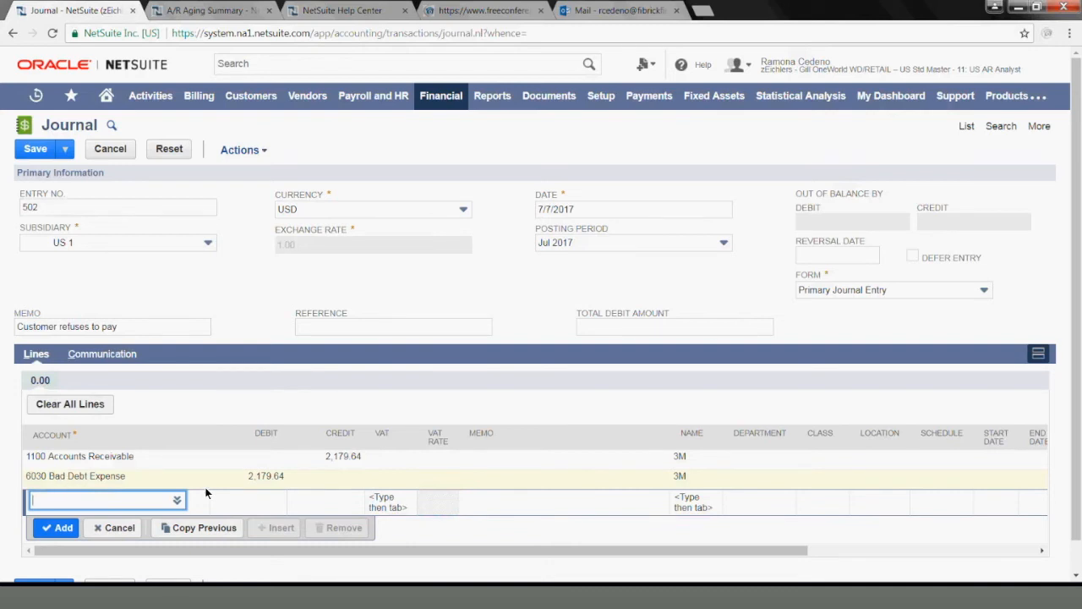
mouse_move(269, 491)
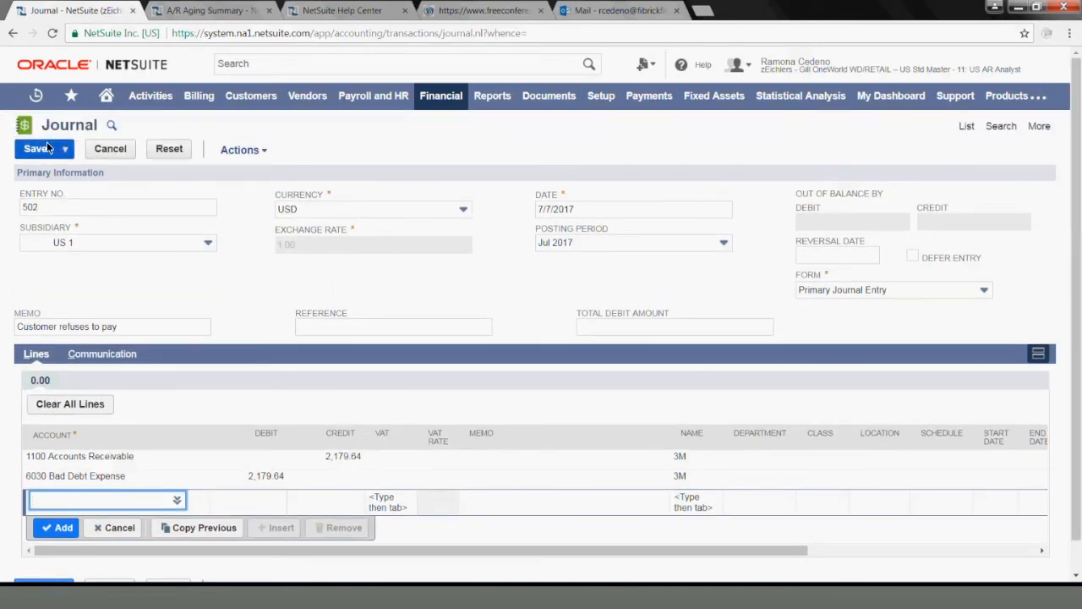
Save the journal as entry 502.
left_click(36, 149)
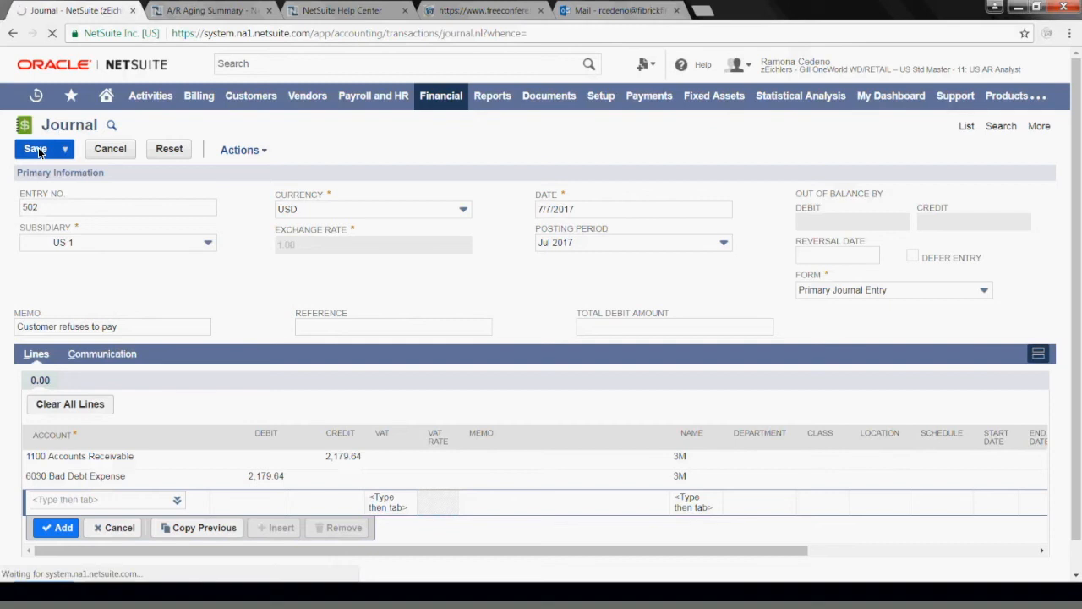
left_click(35, 149)
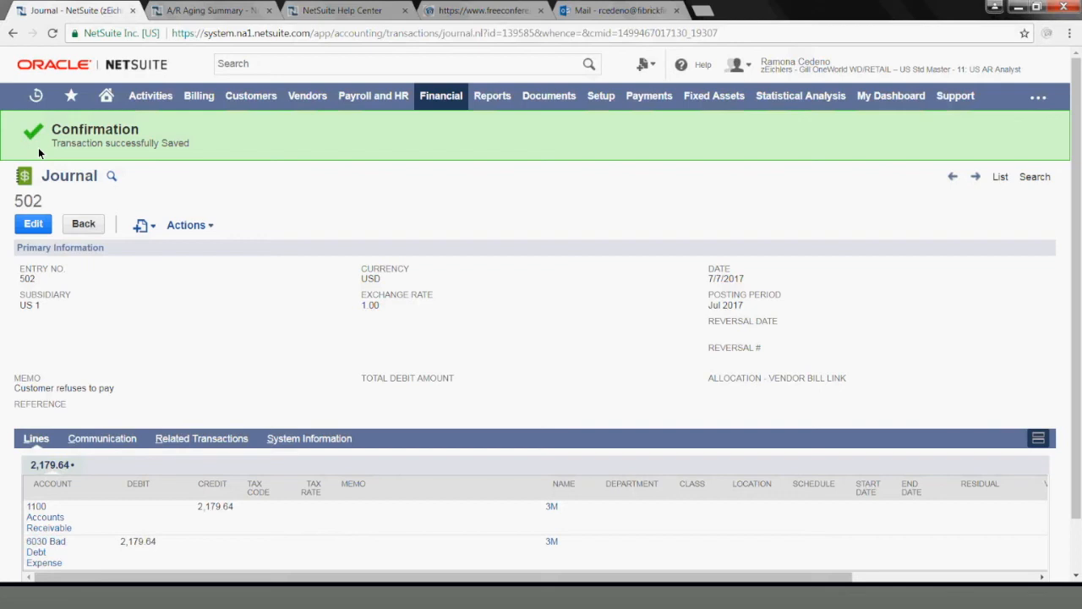
Find 'c 3M' via global search and load the Customer: 3M record.
left_click(406, 65)
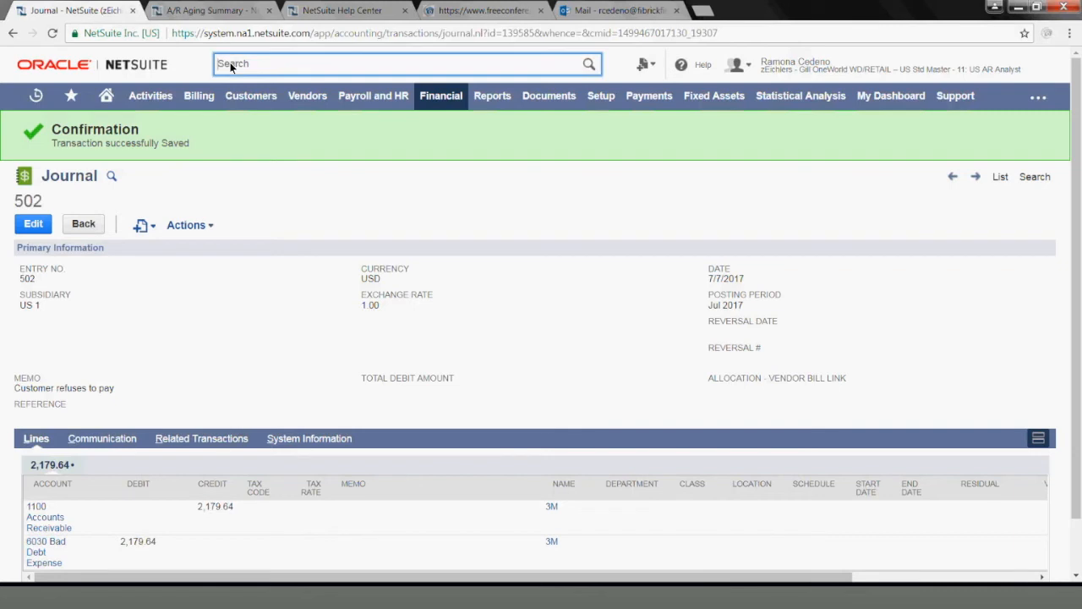
type("c:")
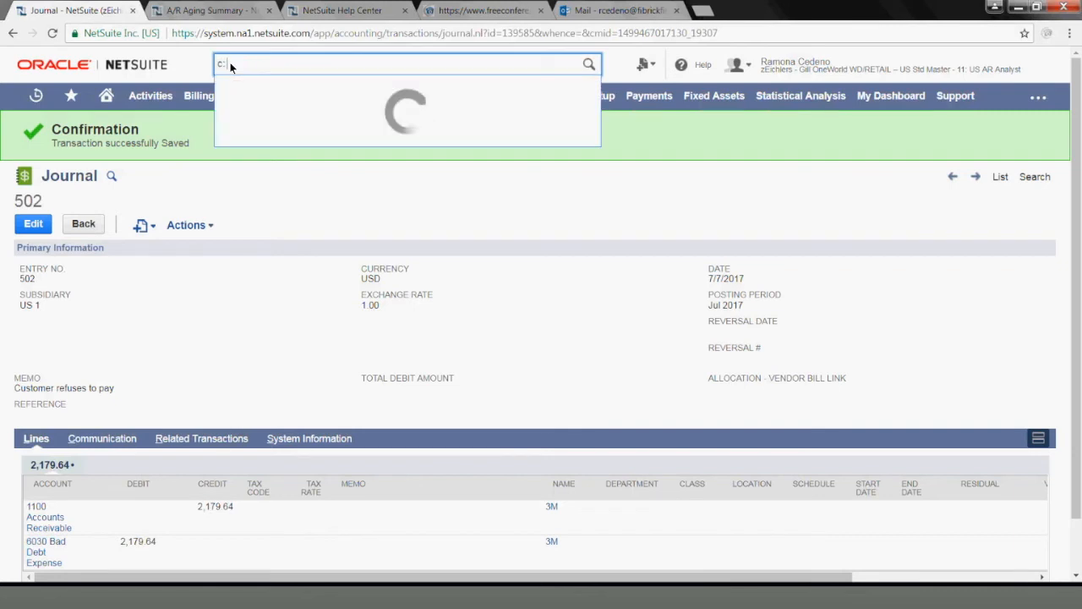
type("3M")
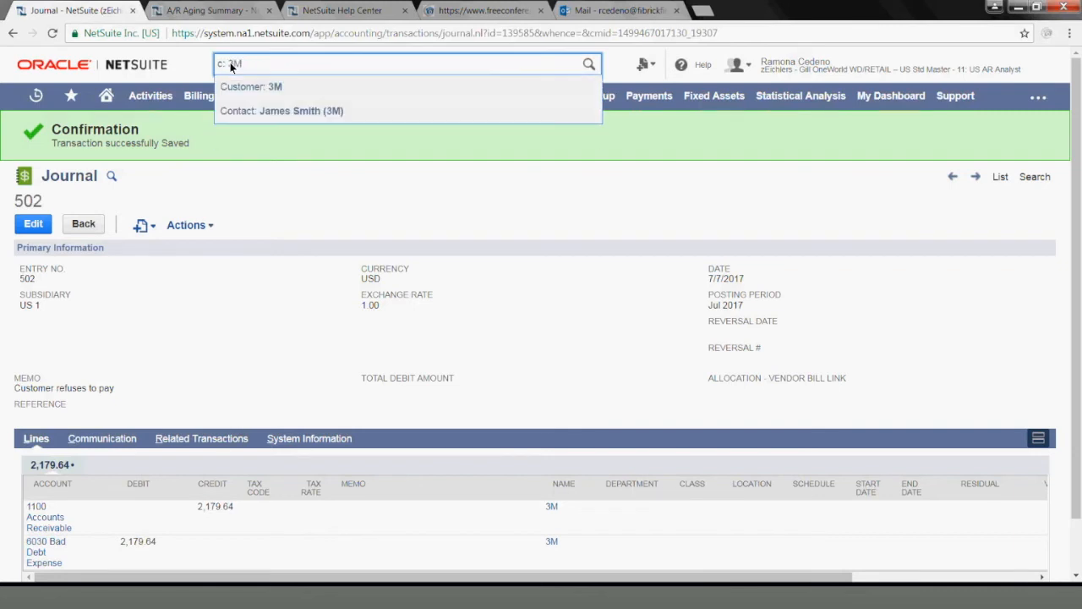
left_click(250, 86)
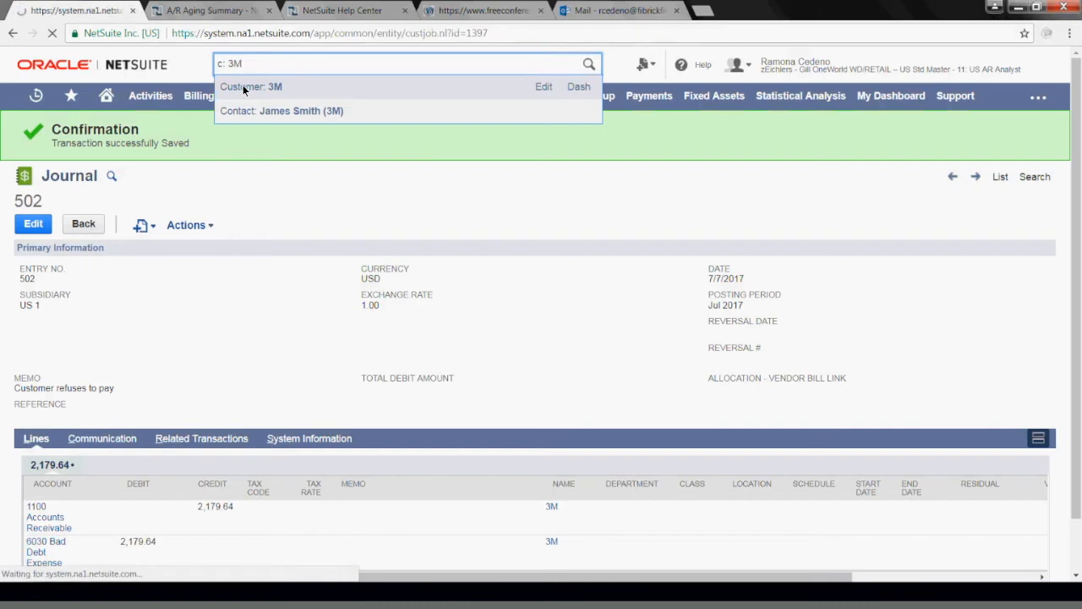
left_click(250, 86)
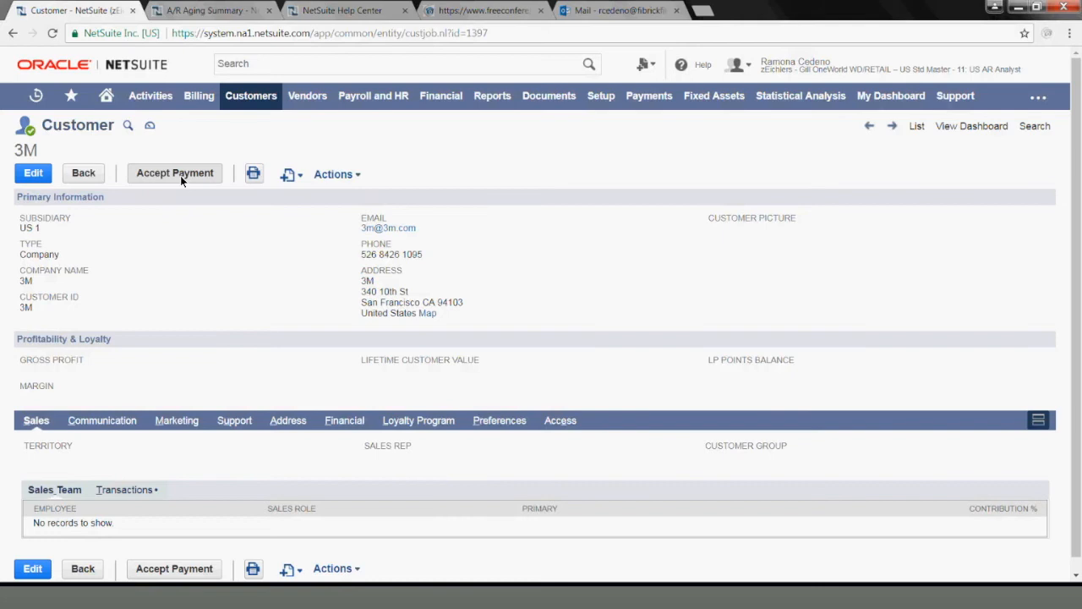
Start Accept Payment for 3M and move down to the Apply subtab listing its invoices.
left_click(174, 173)
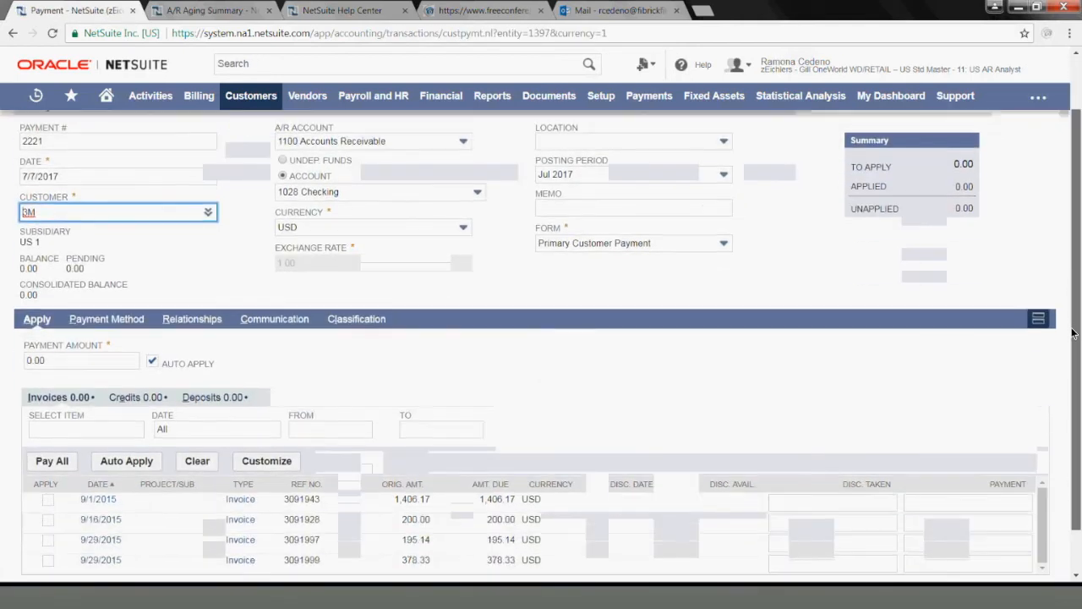
scroll("down", 3)
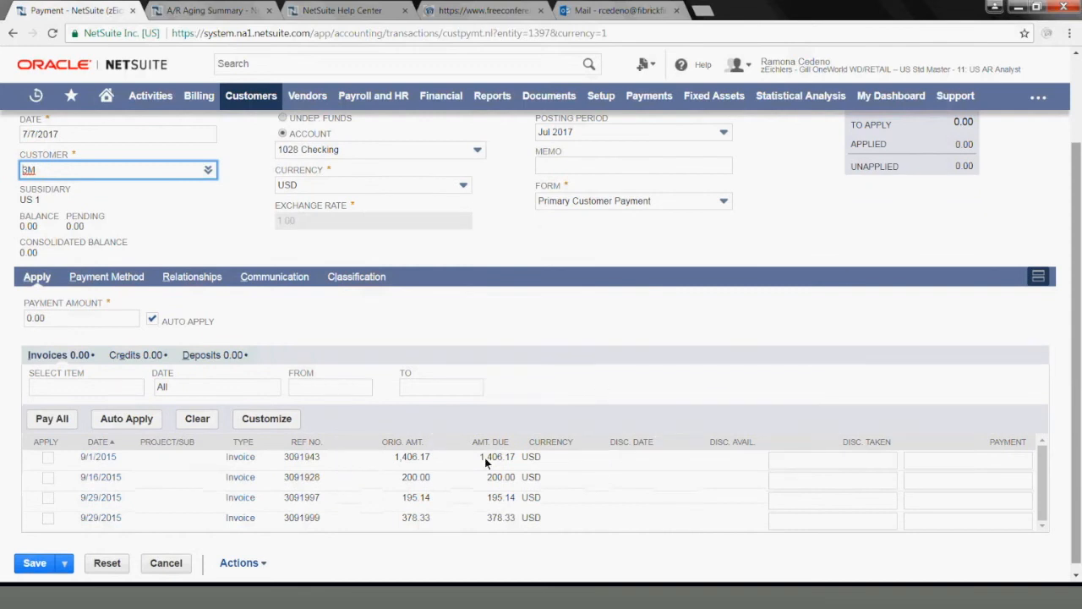
mouse_move(526, 517)
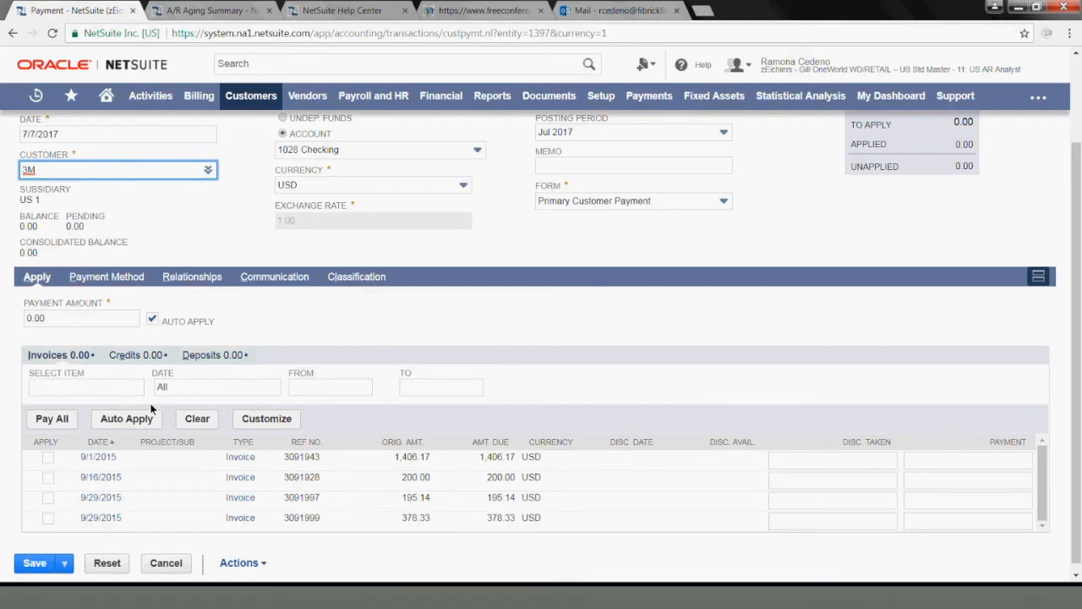
mouse_move(135, 355)
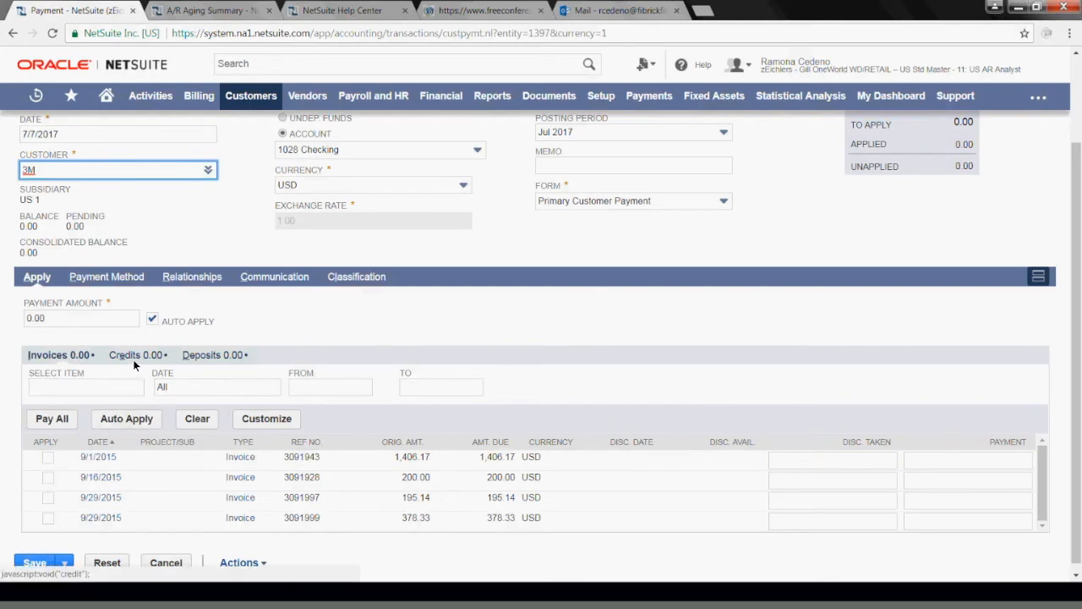
Apply the journal 502 credit of 2,179.64 and review the invoices it pays.
left_click(125, 355)
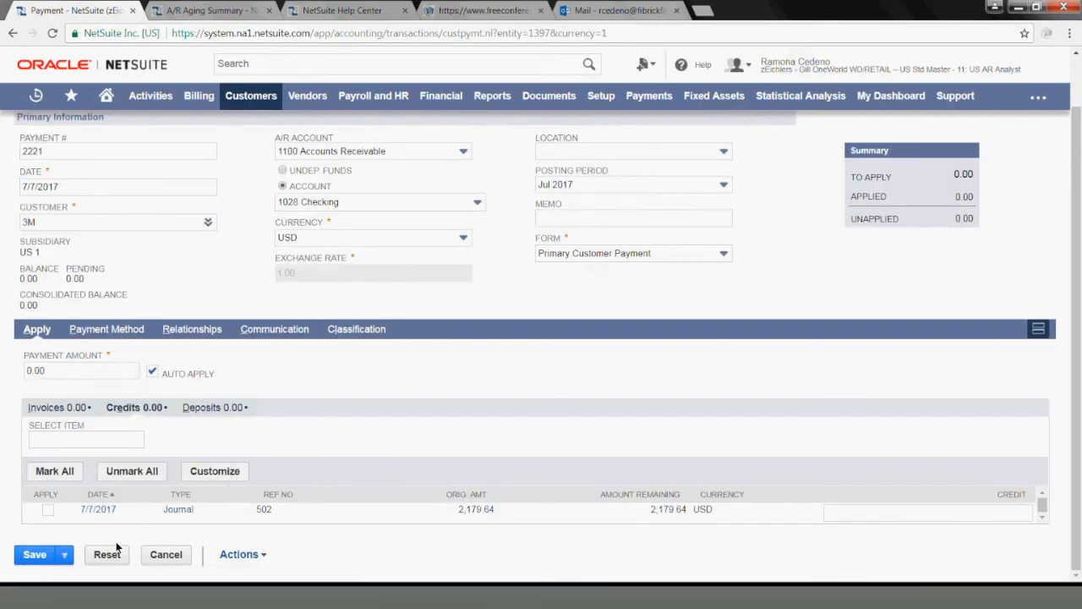
mouse_move(179, 531)
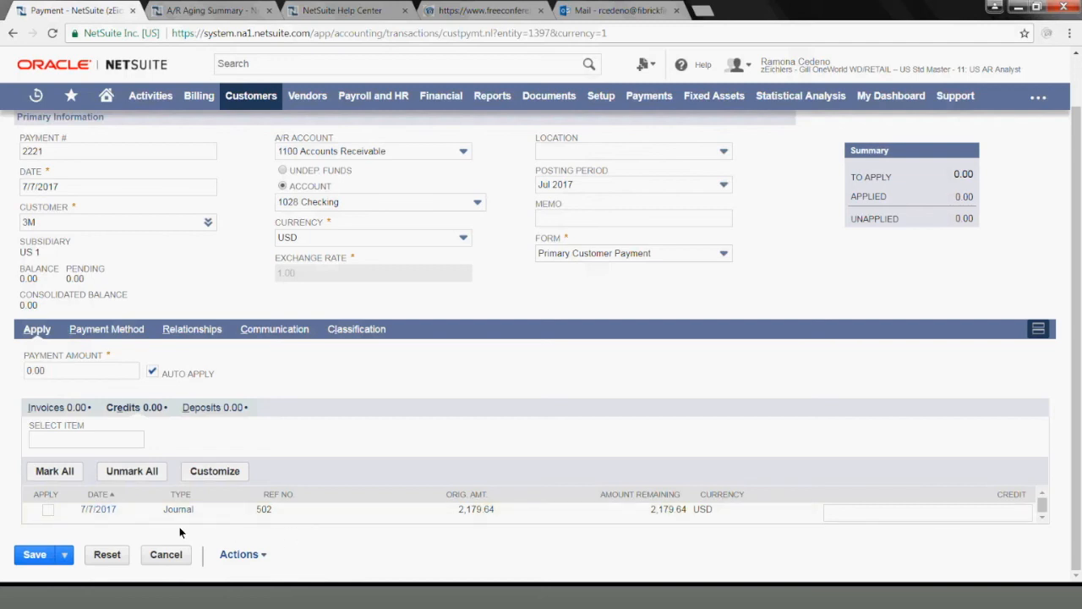
mouse_move(447, 525)
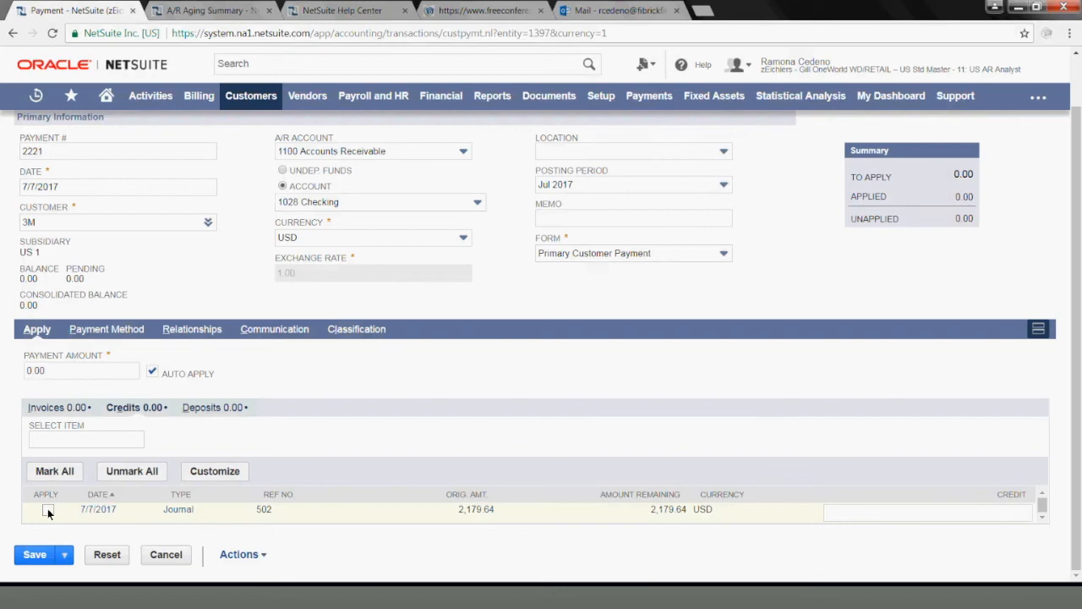
left_click(48, 512)
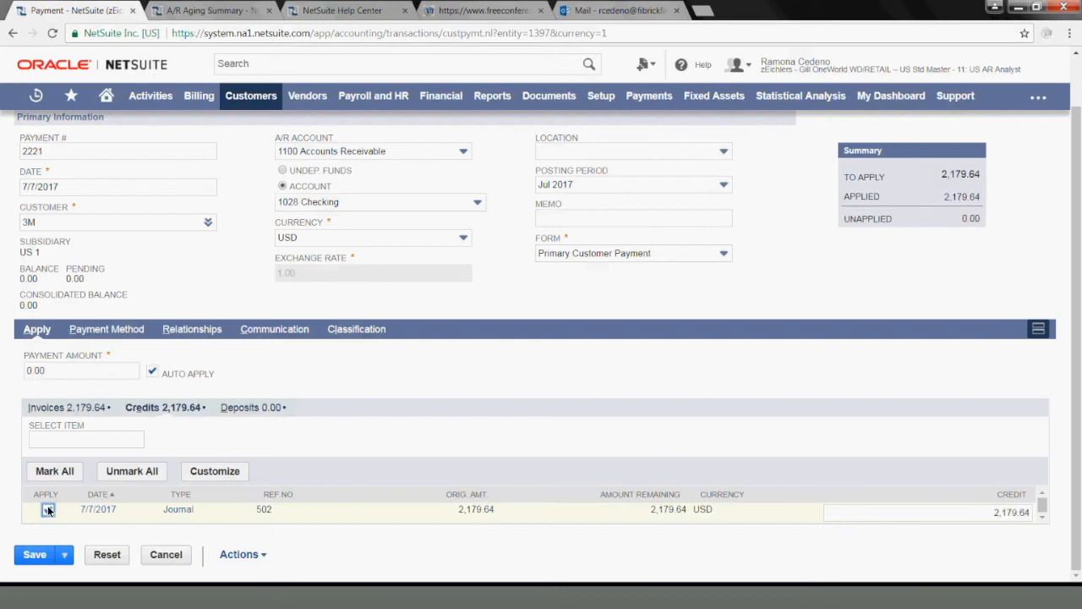
left_click(48, 509)
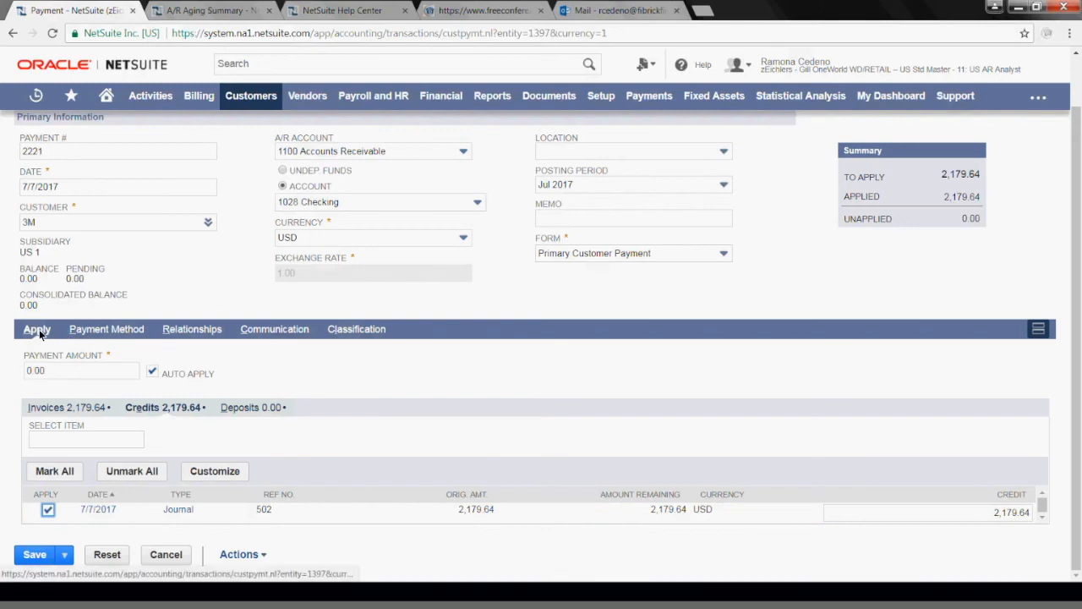
left_click(47, 405)
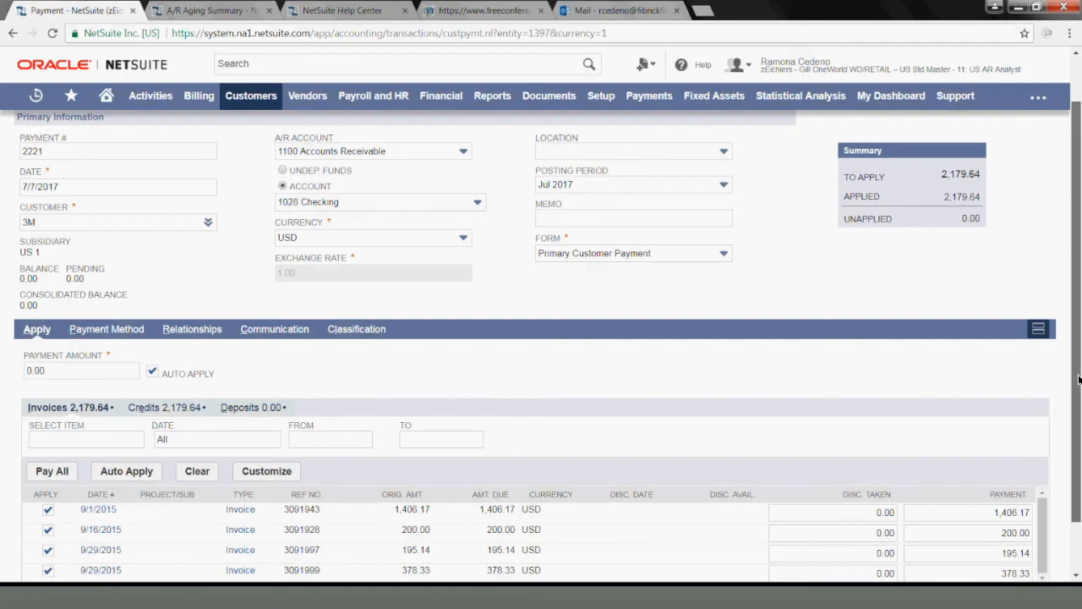
scroll("down", 3)
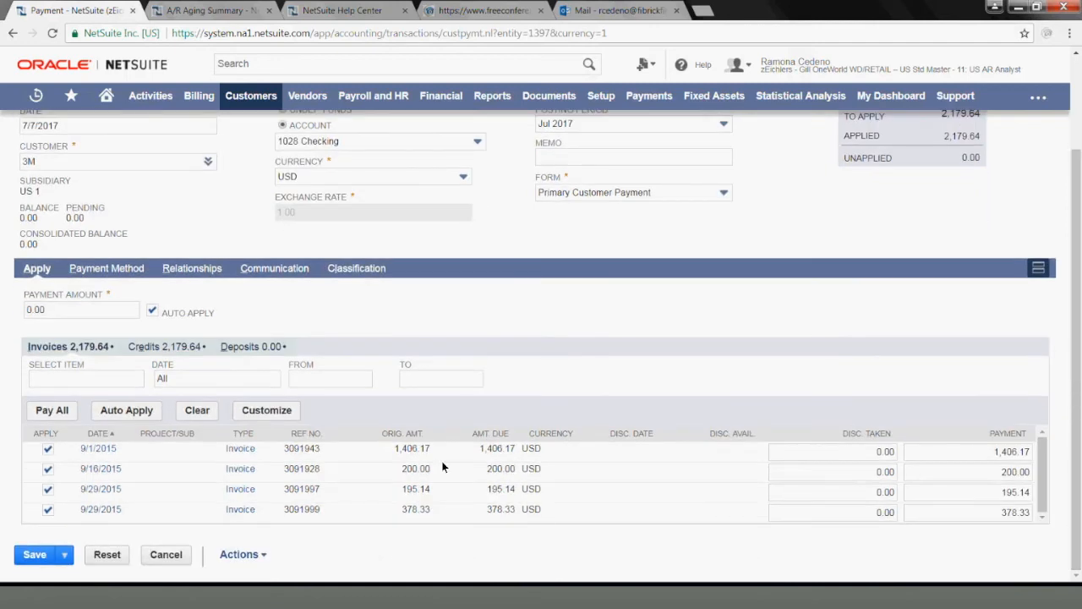
mouse_move(166, 350)
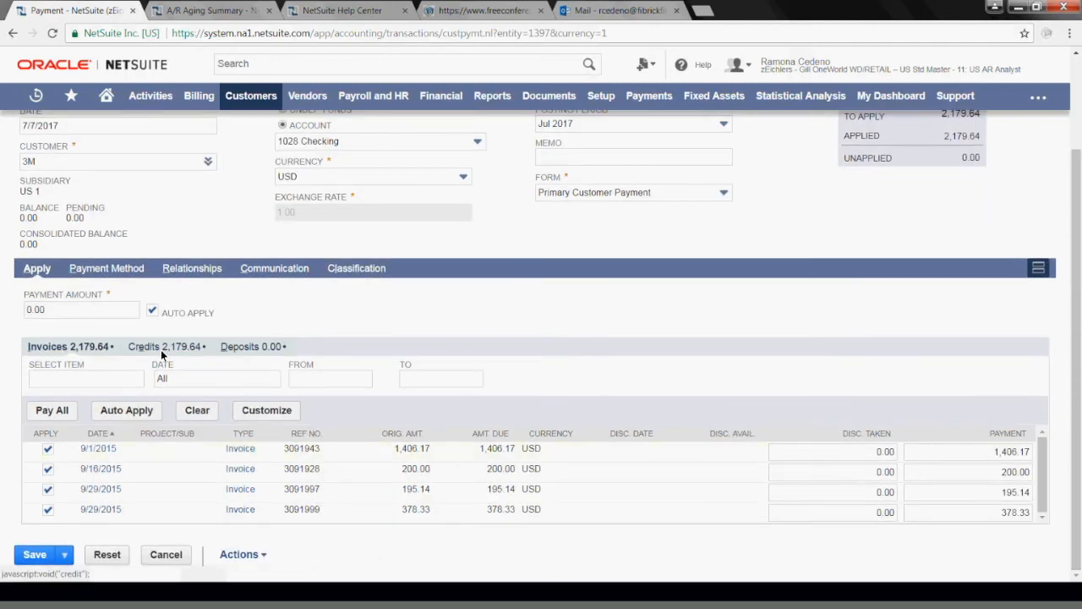
Confirm on Credits and Invoices that all four invoices are marked with nothing unapplied.
left_click(142, 345)
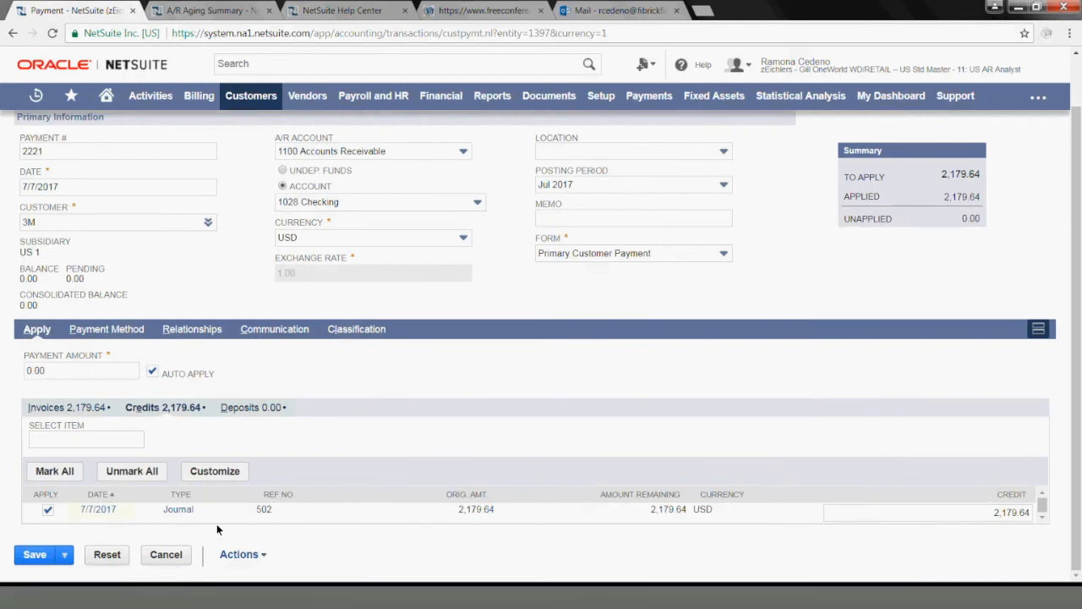
left_click(47, 509)
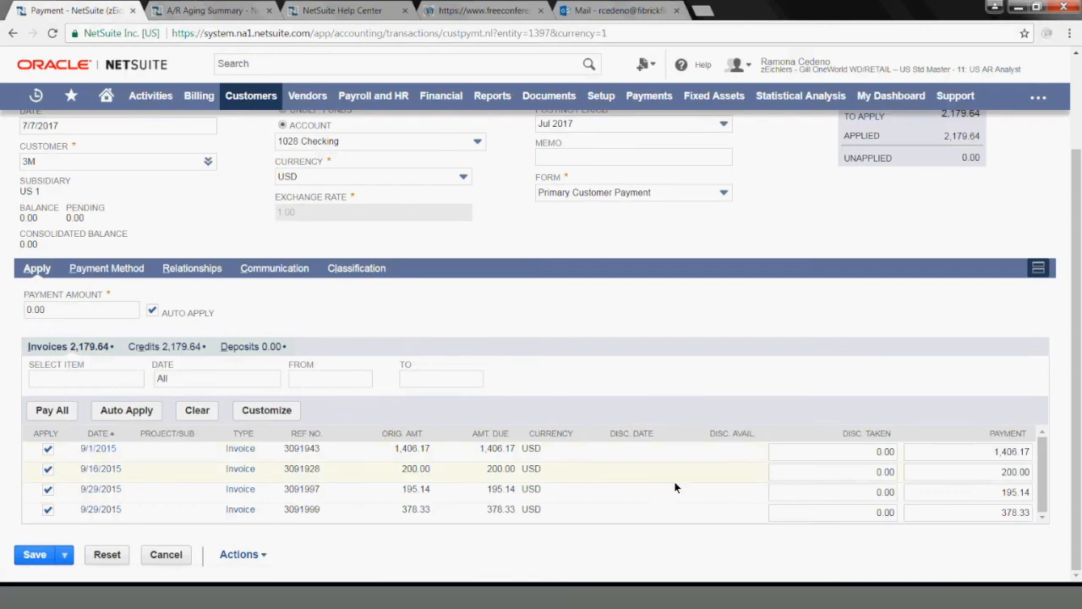
mouse_move(521, 499)
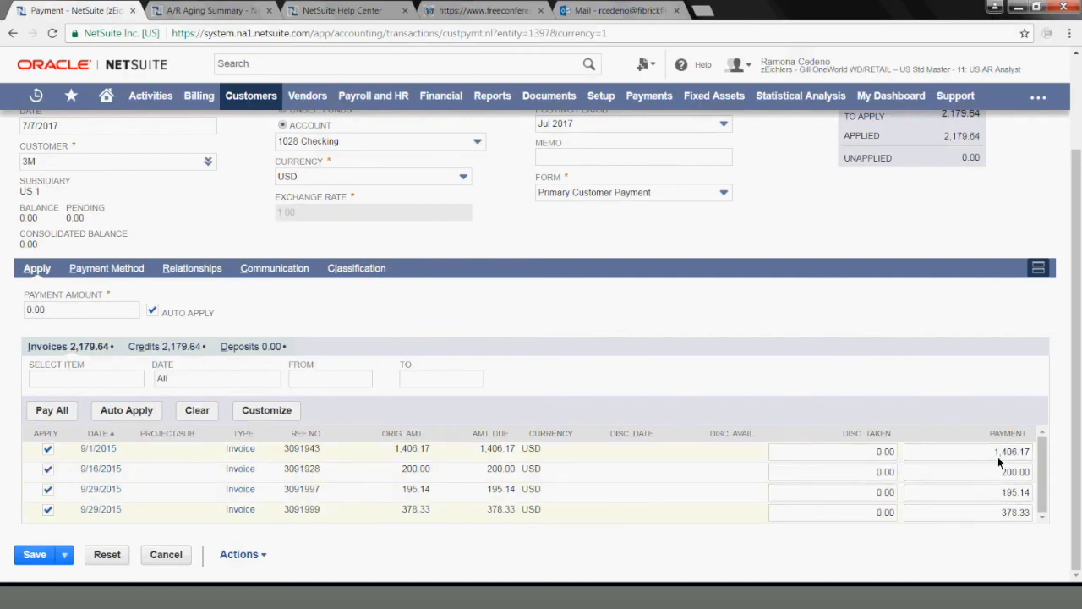
left_click(968, 472)
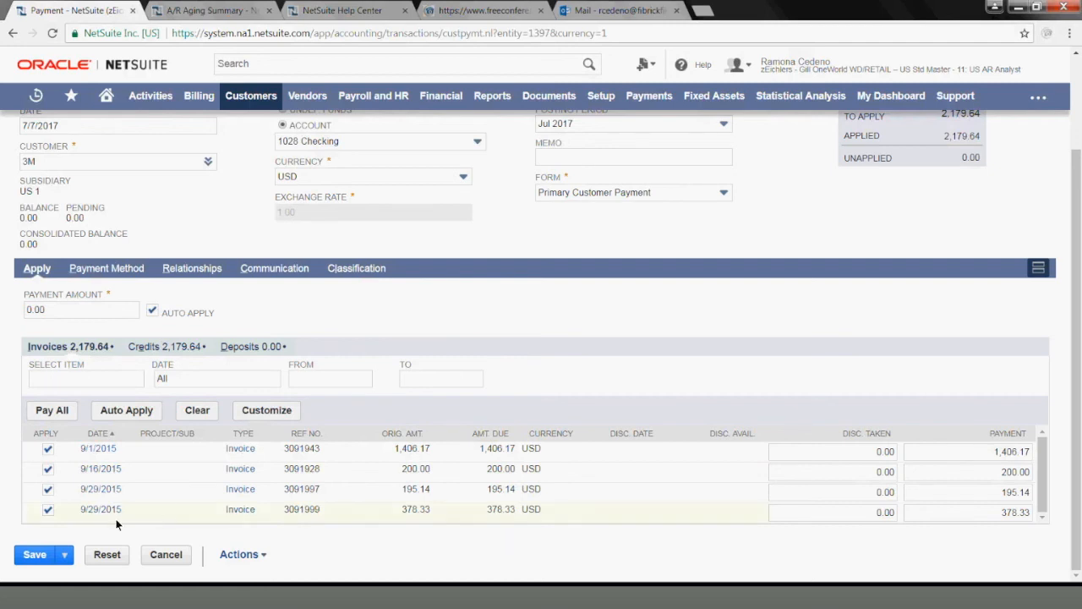
Save the 3M customer payment carrying the journal 502 credit.
left_click(34, 555)
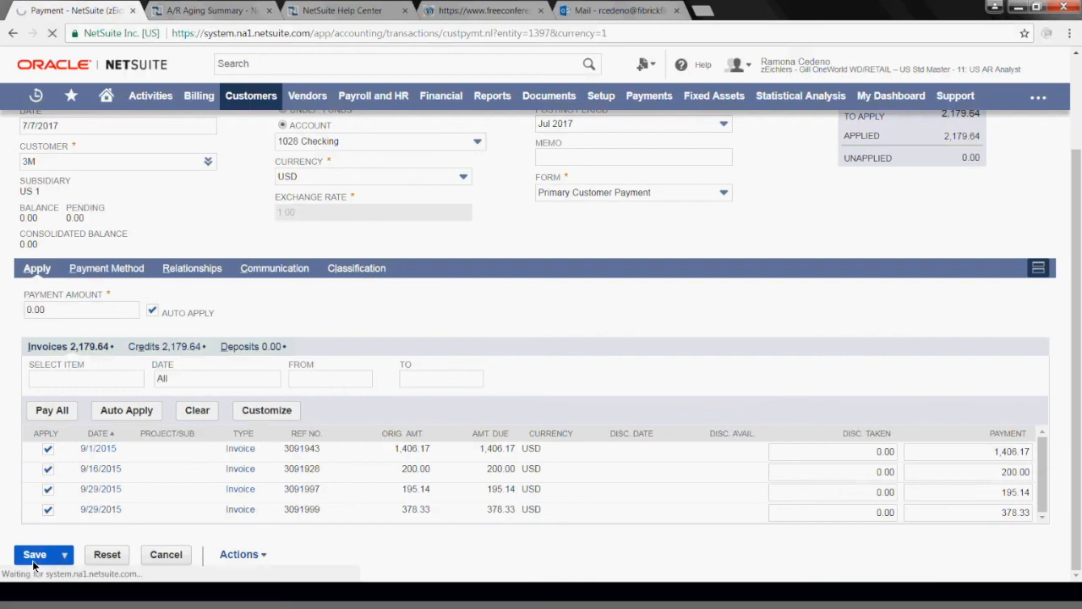
left_click(34, 555)
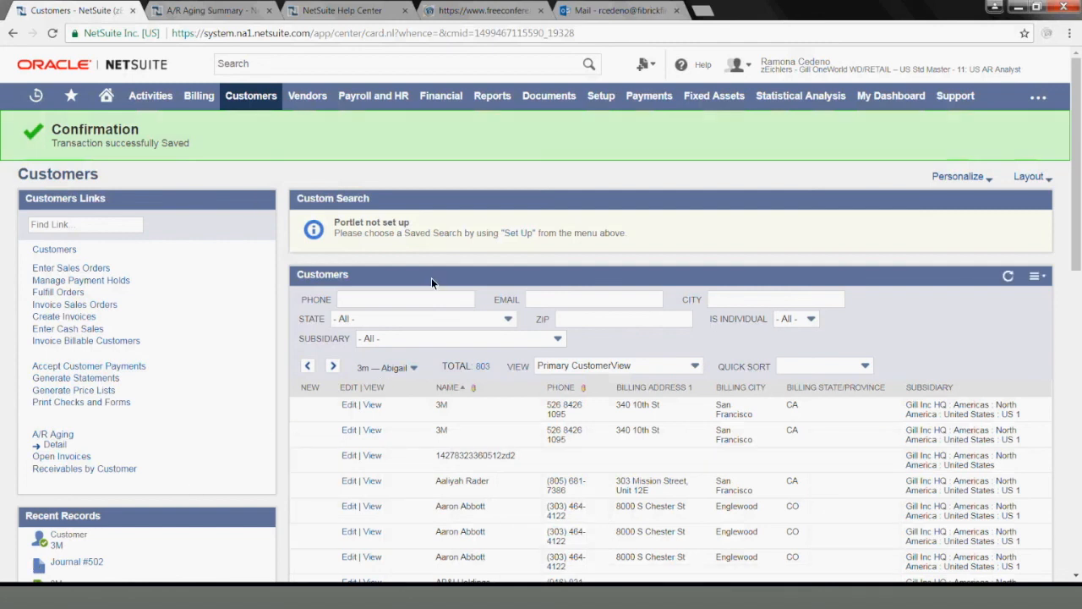
Expand the Reports menu to return to A/R Aging Summary.
left_click(492, 94)
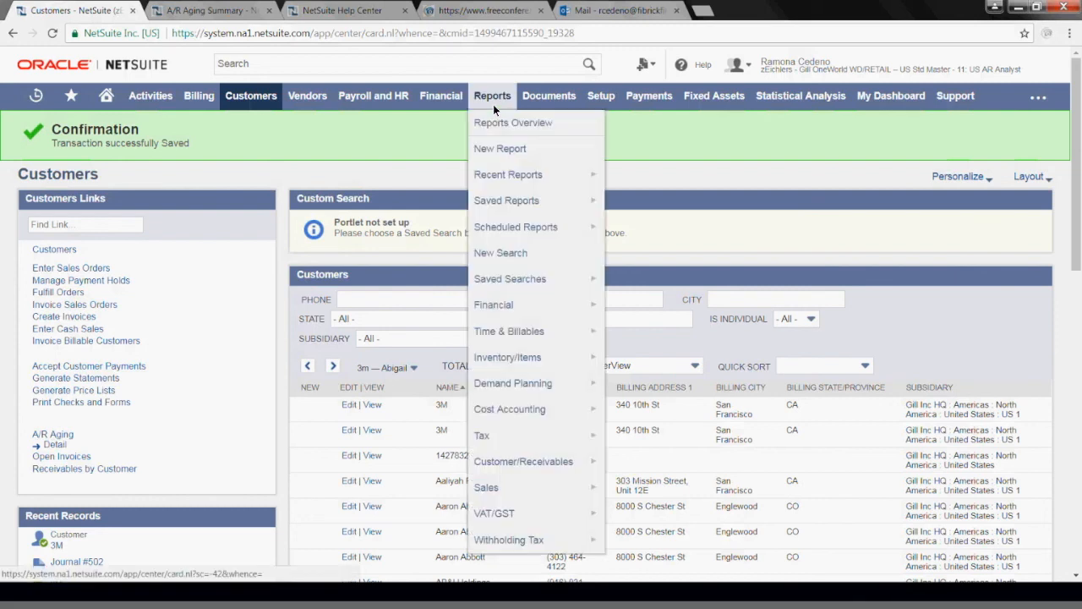
mouse_move(509, 330)
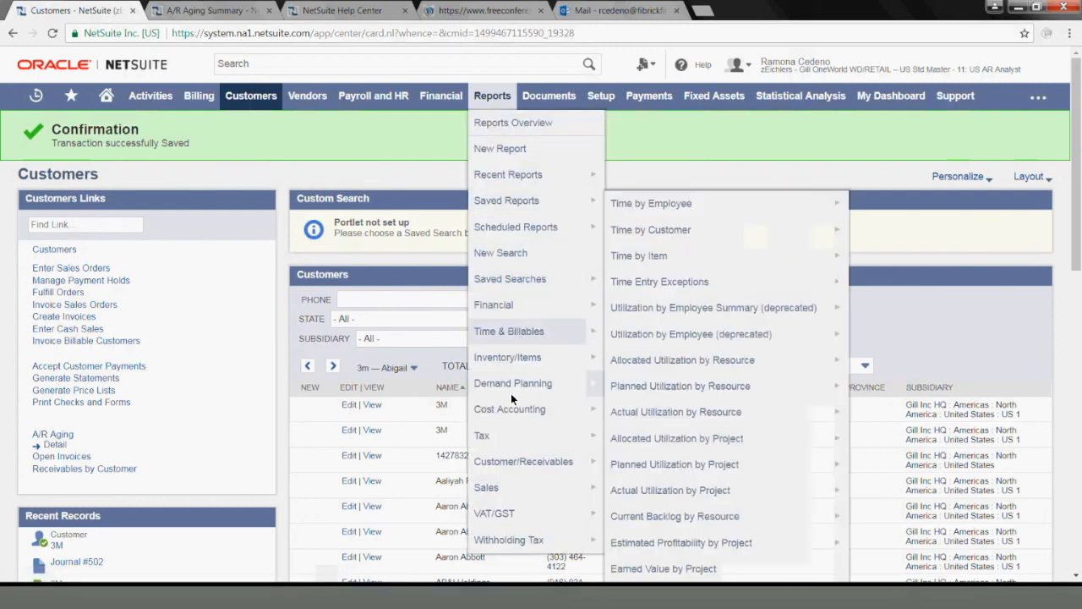
mouse_move(523, 460)
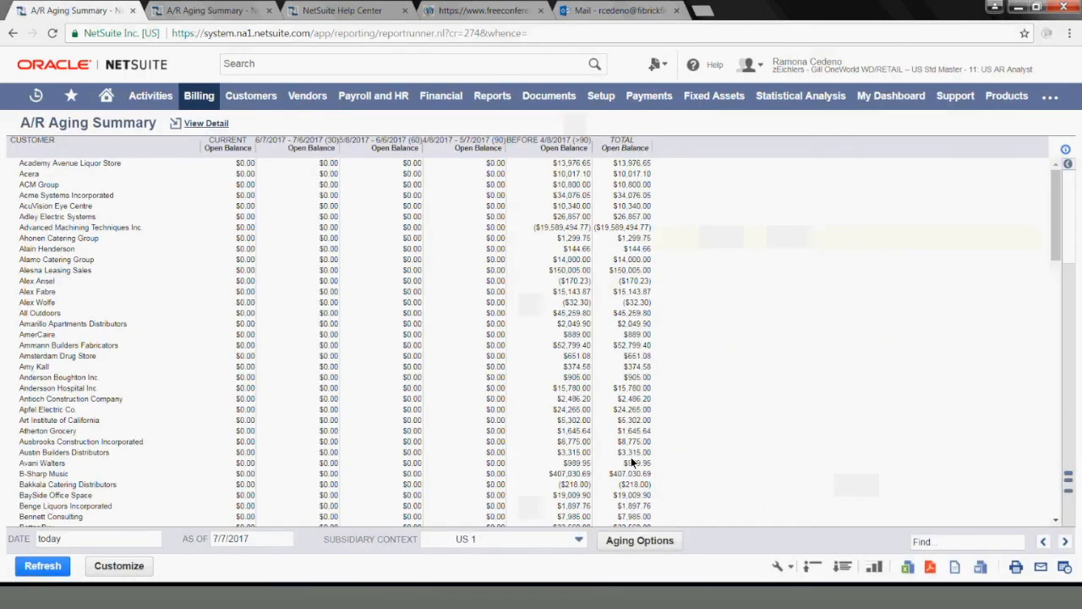
mouse_move(14, 178)
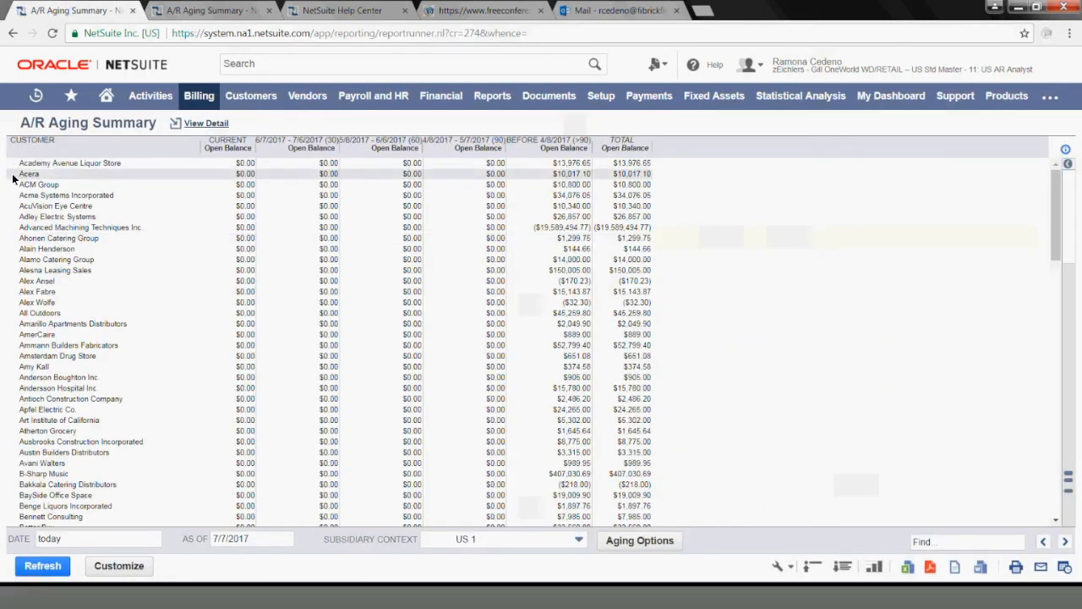